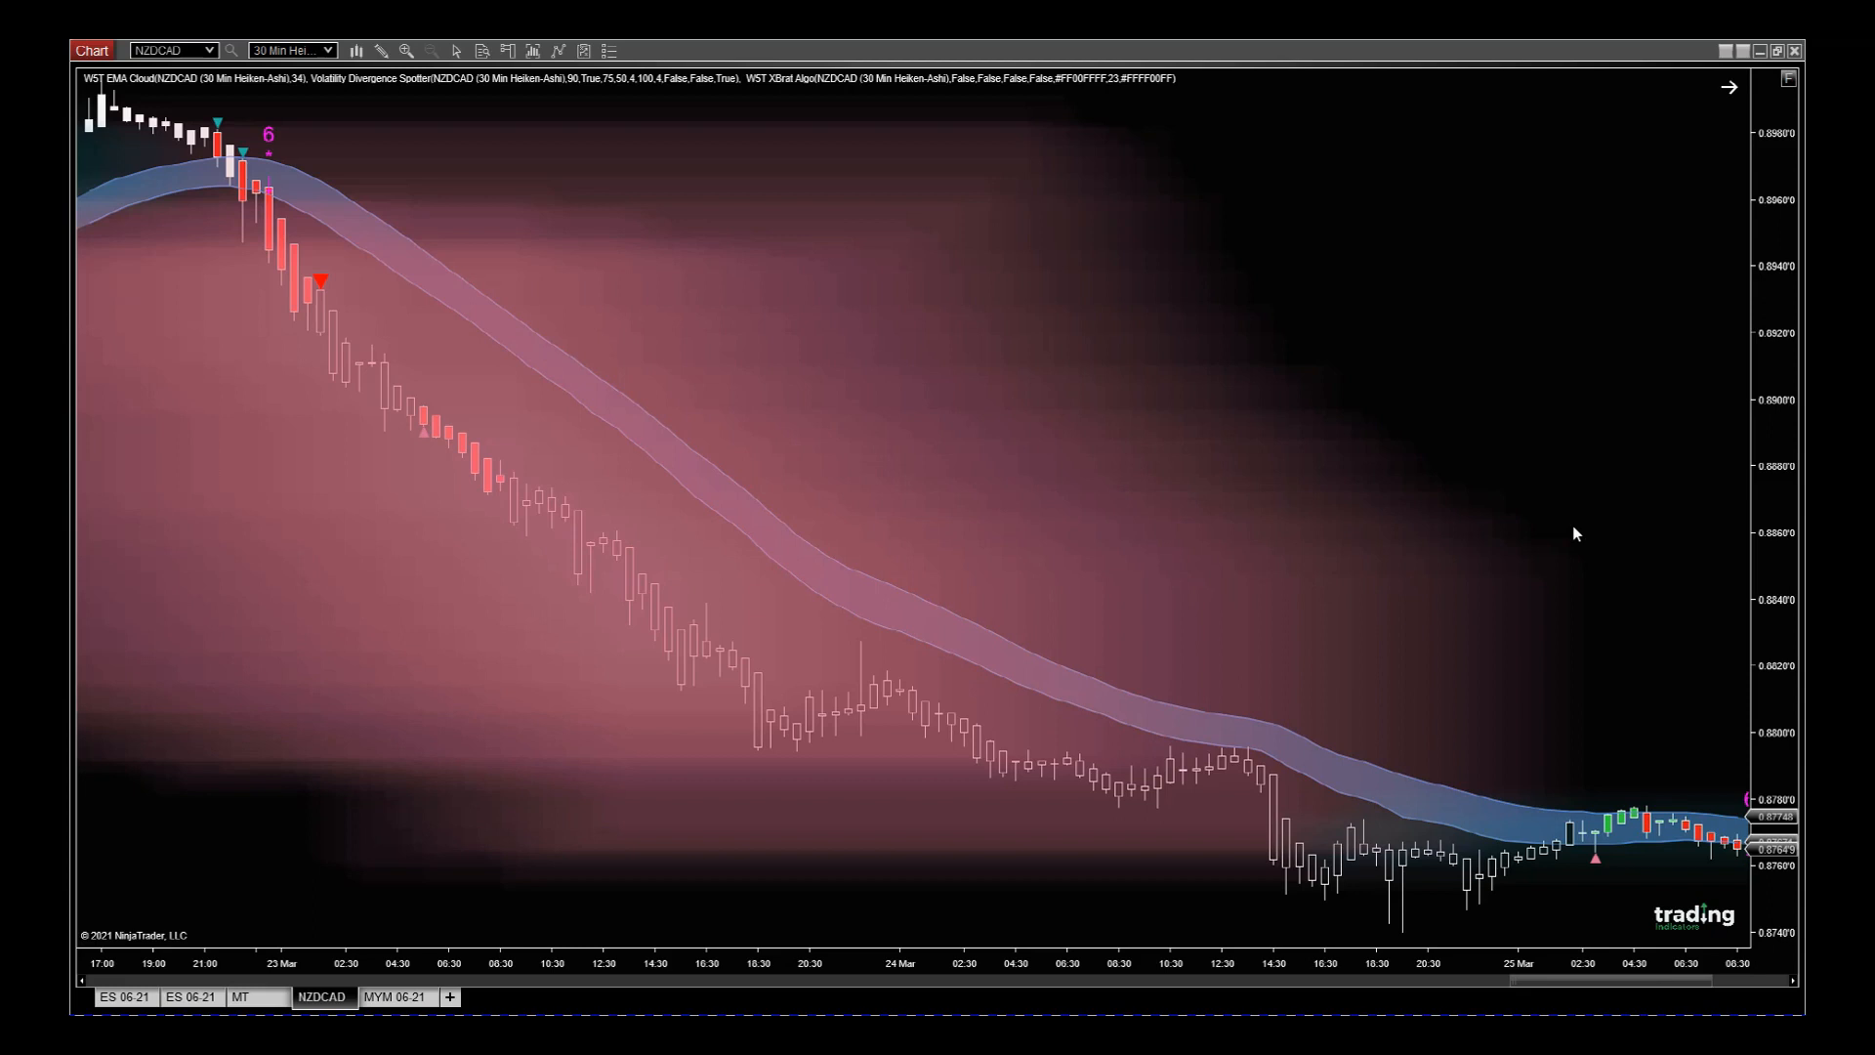
mouse_move(225, 352)
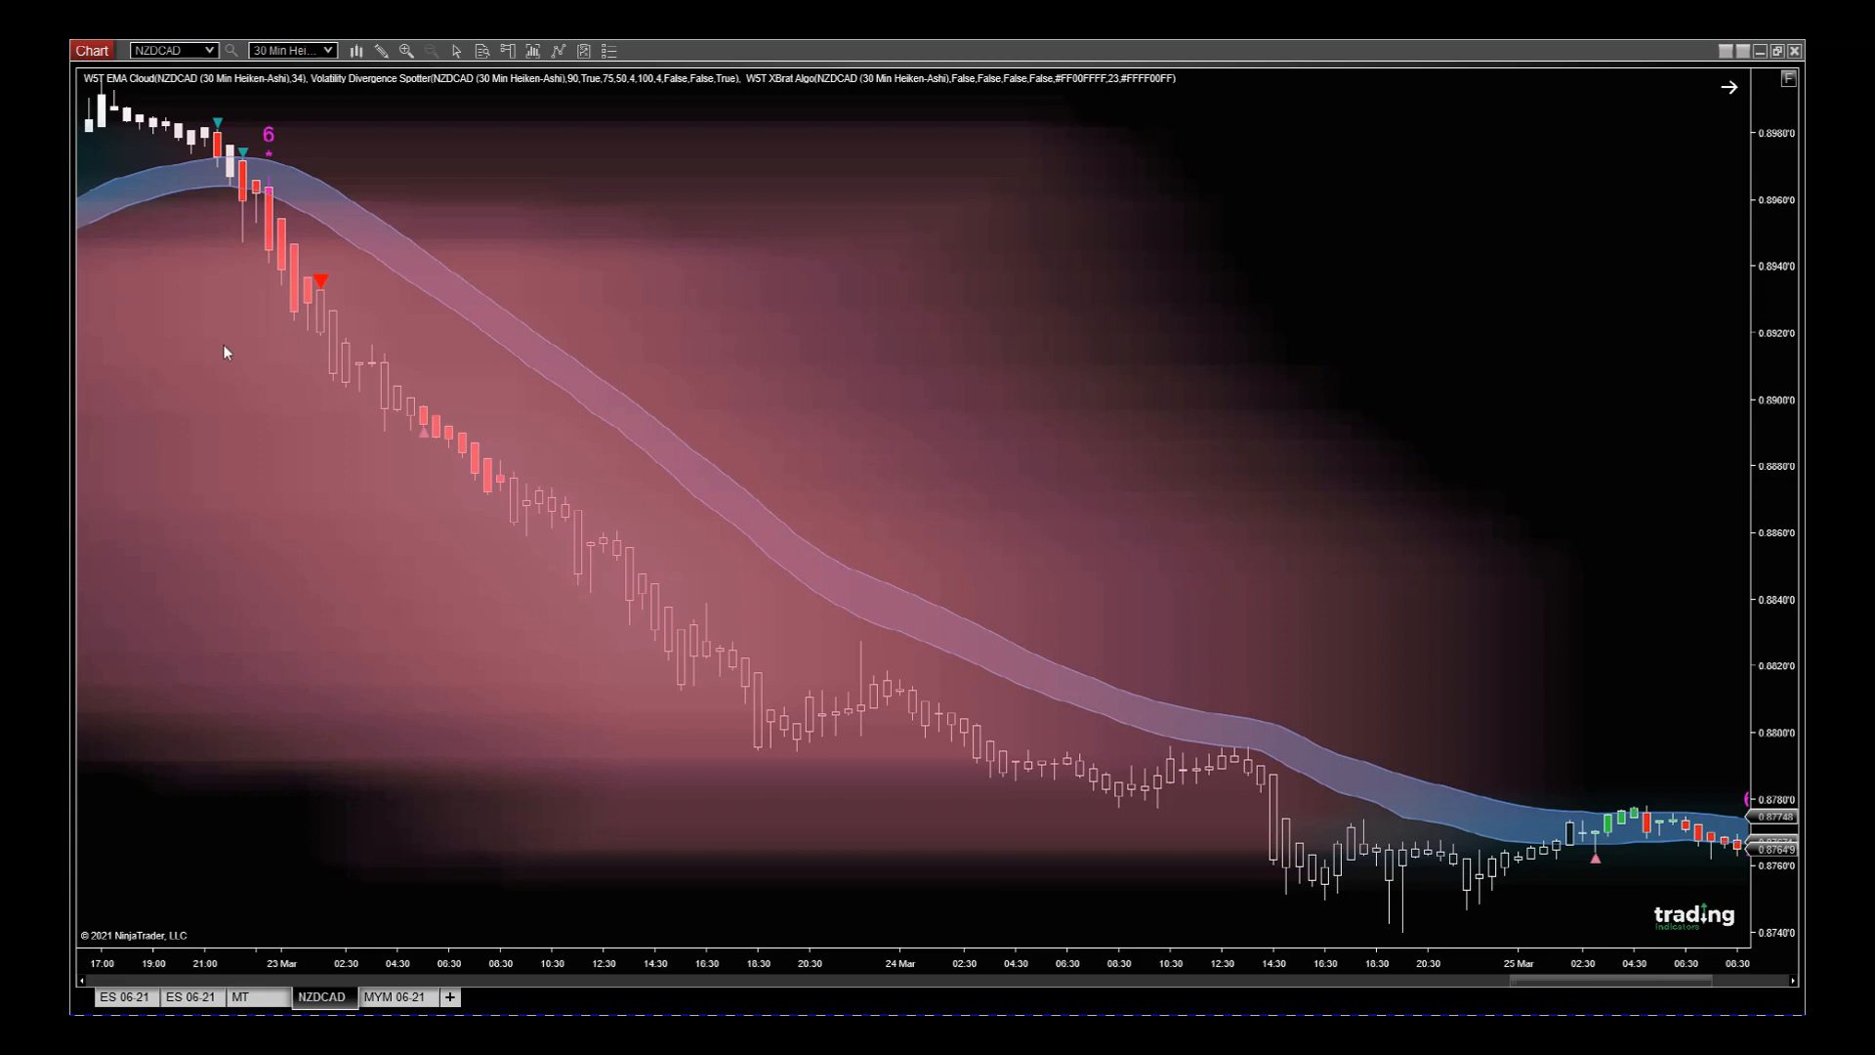
mouse_move(287, 260)
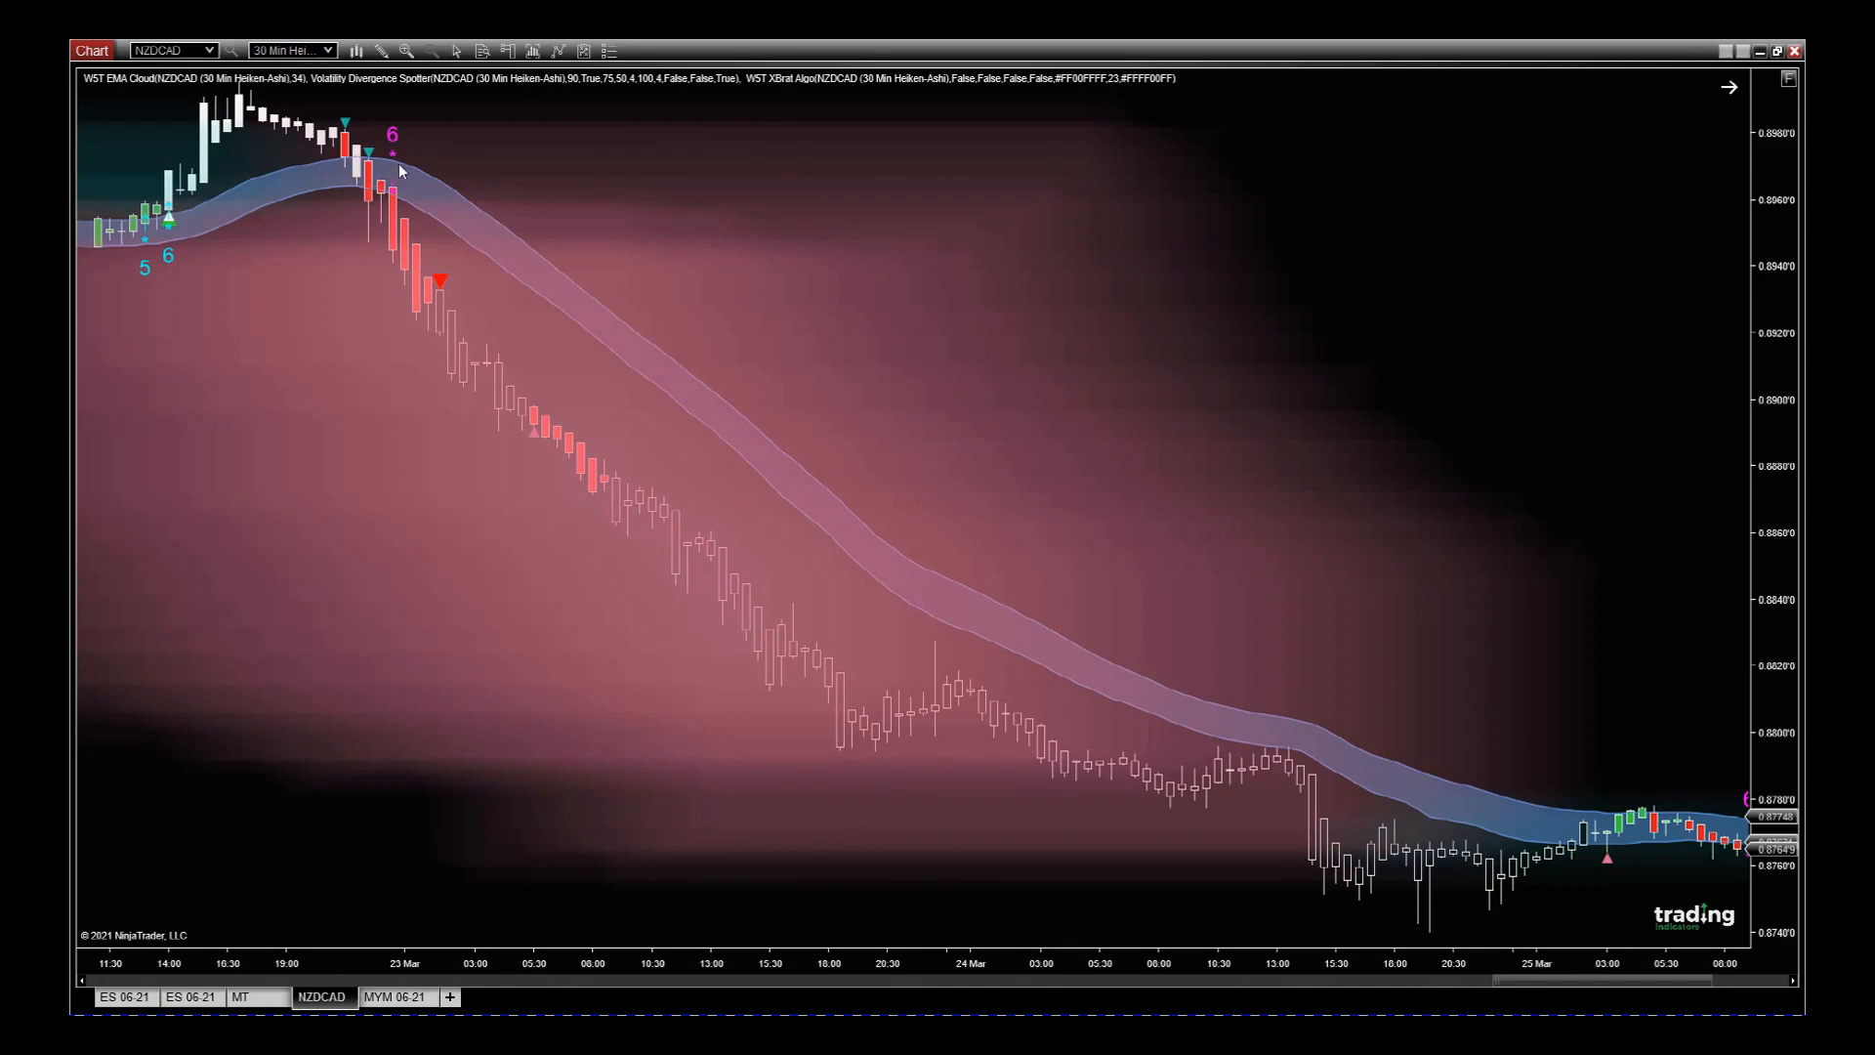
mouse_move(323, 188)
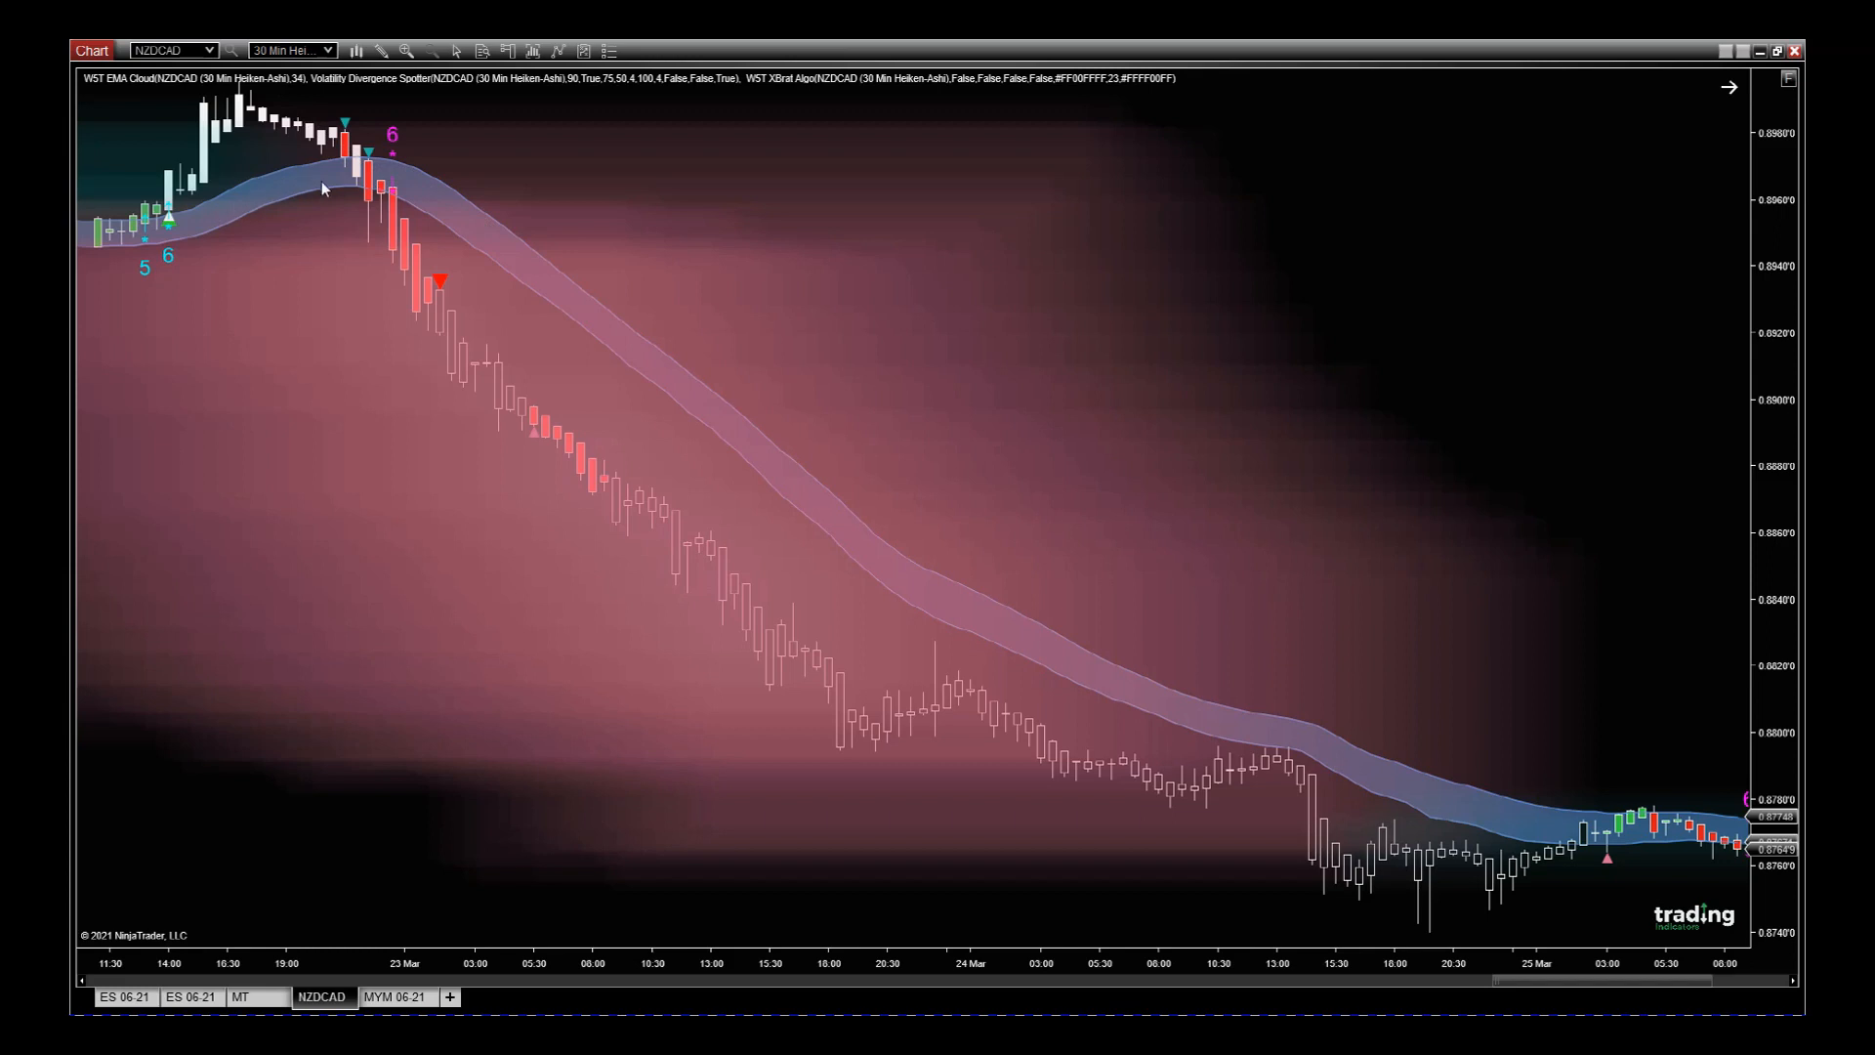
mouse_move(389, 179)
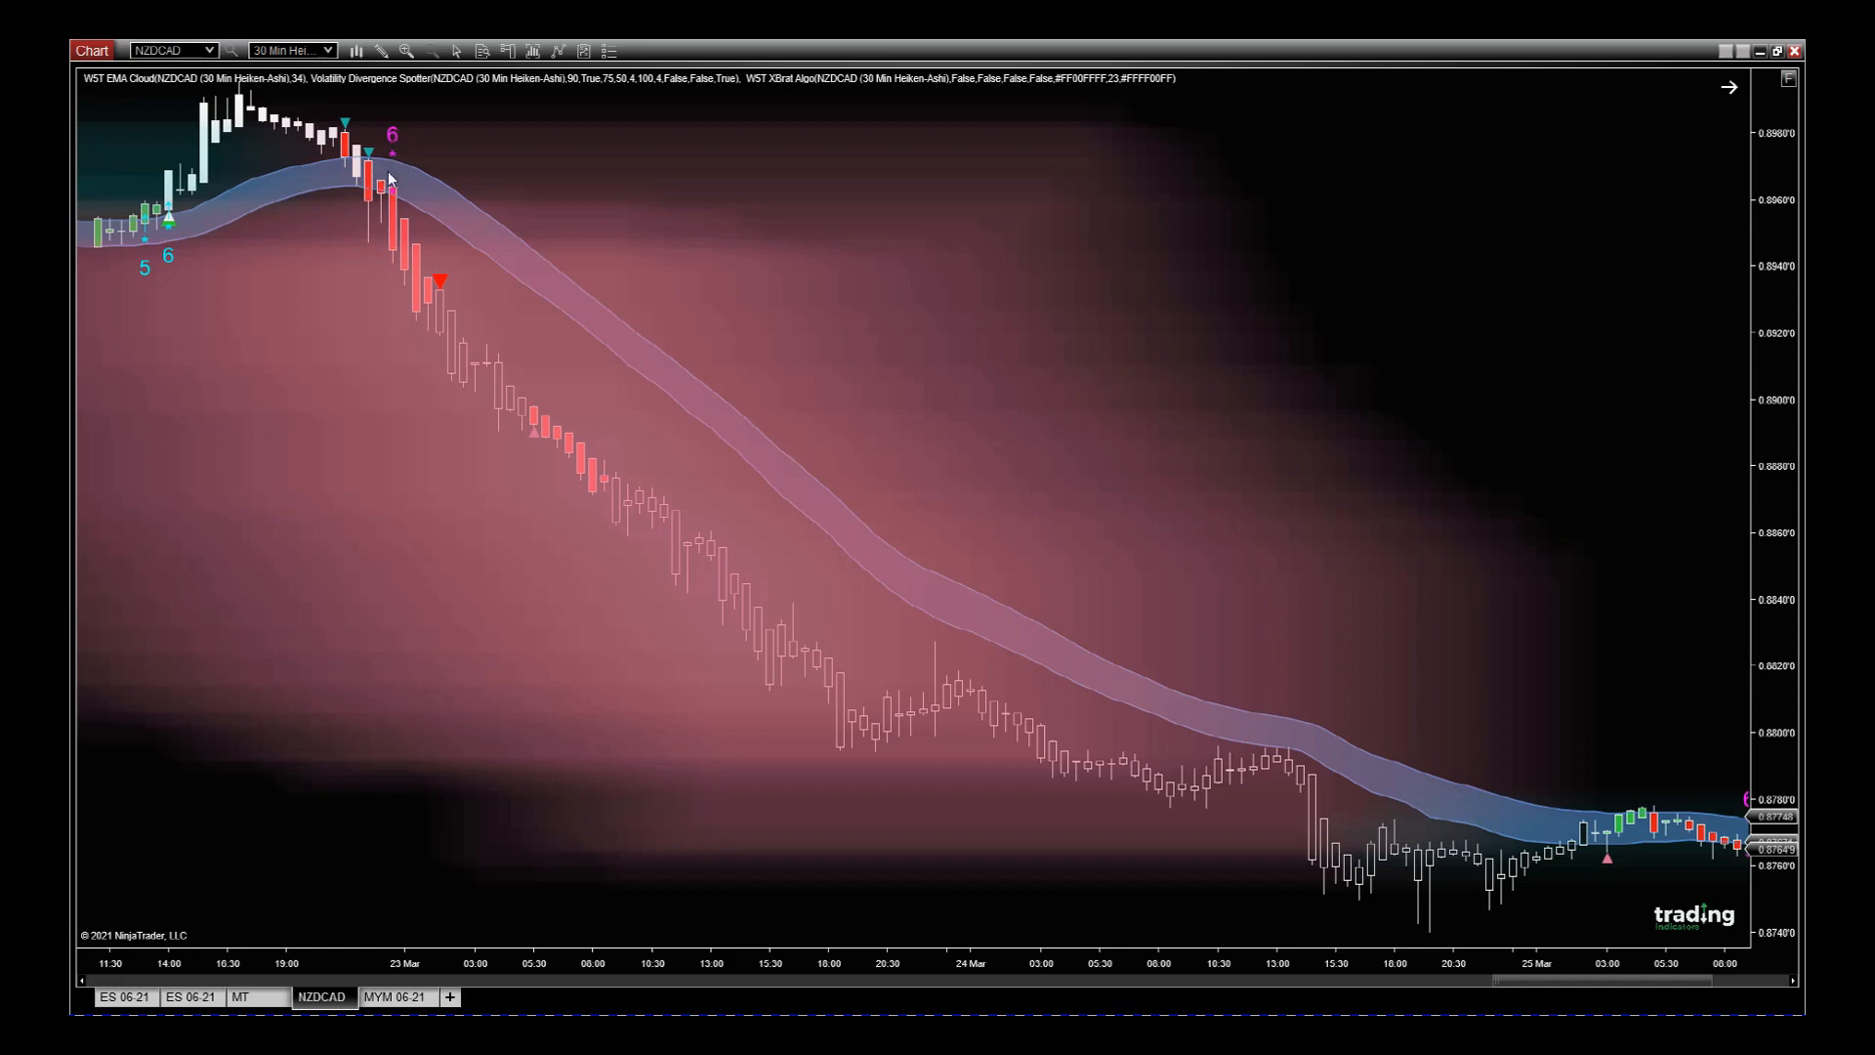
mouse_move(391, 227)
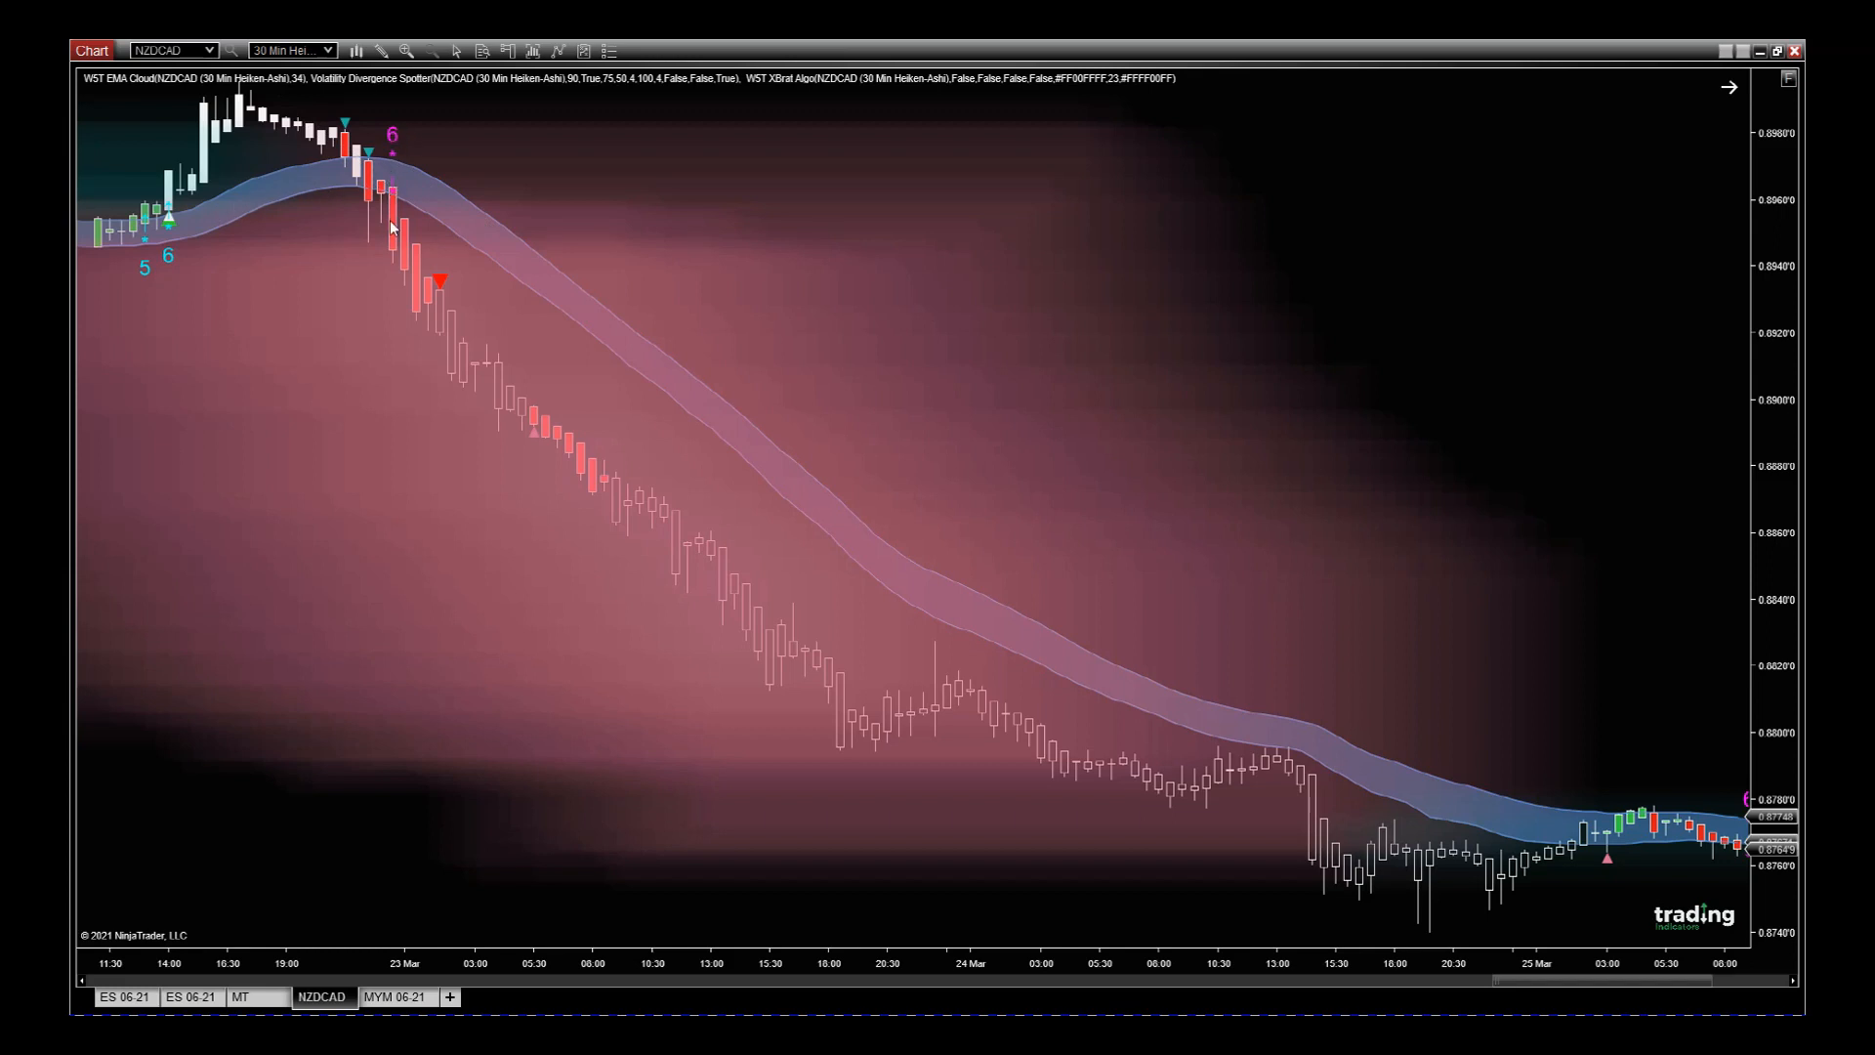
mouse_move(389, 285)
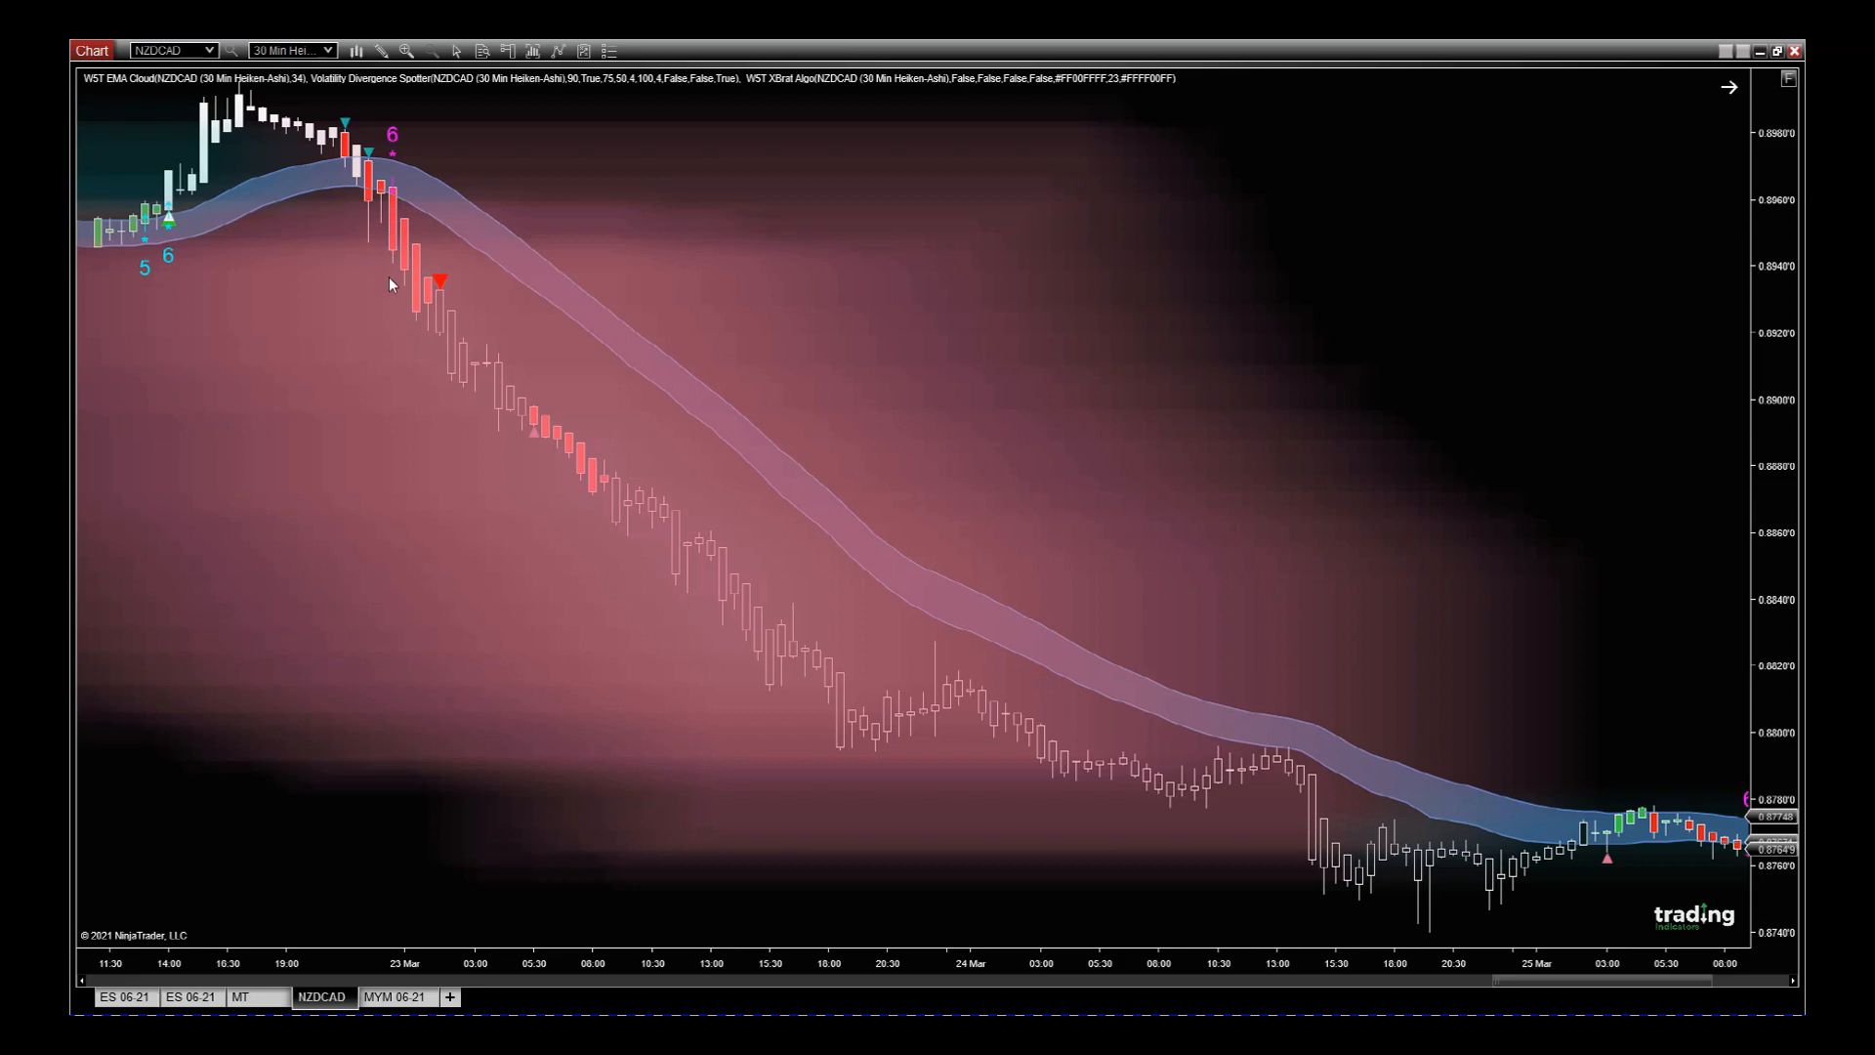
mouse_move(302, 311)
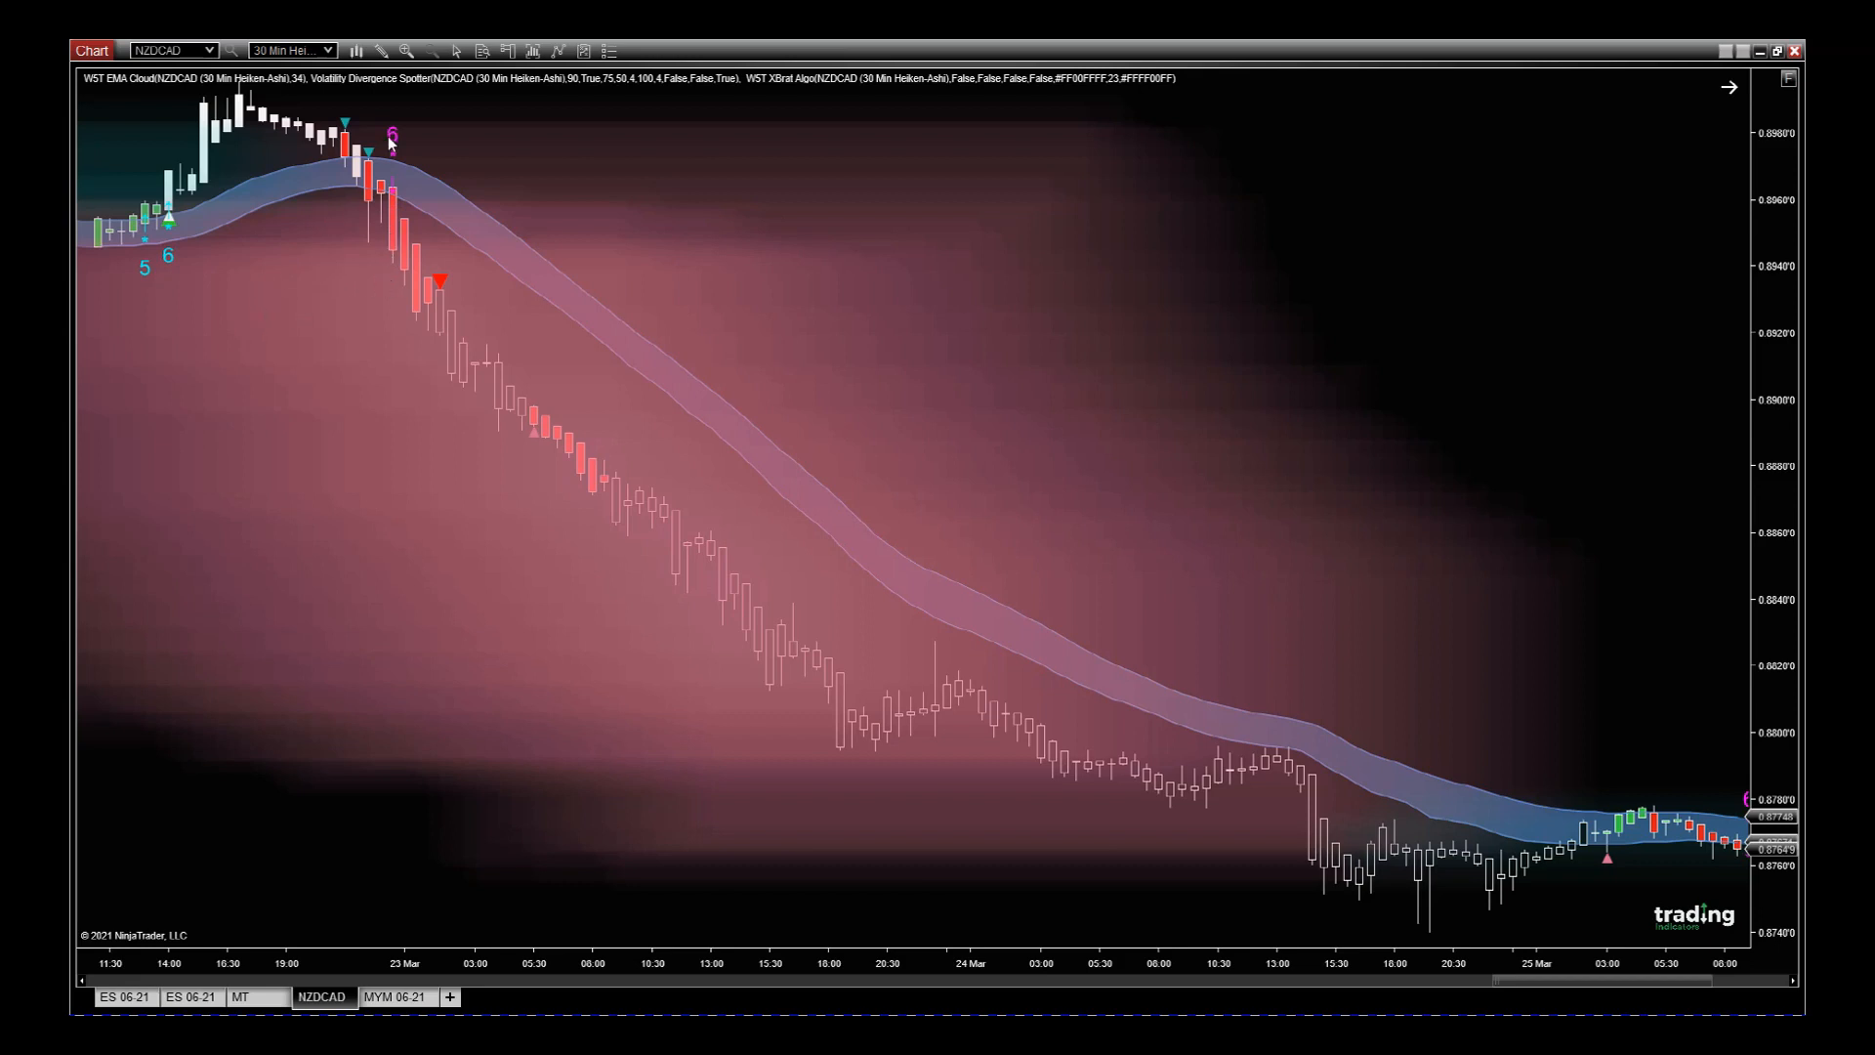
mouse_move(392, 140)
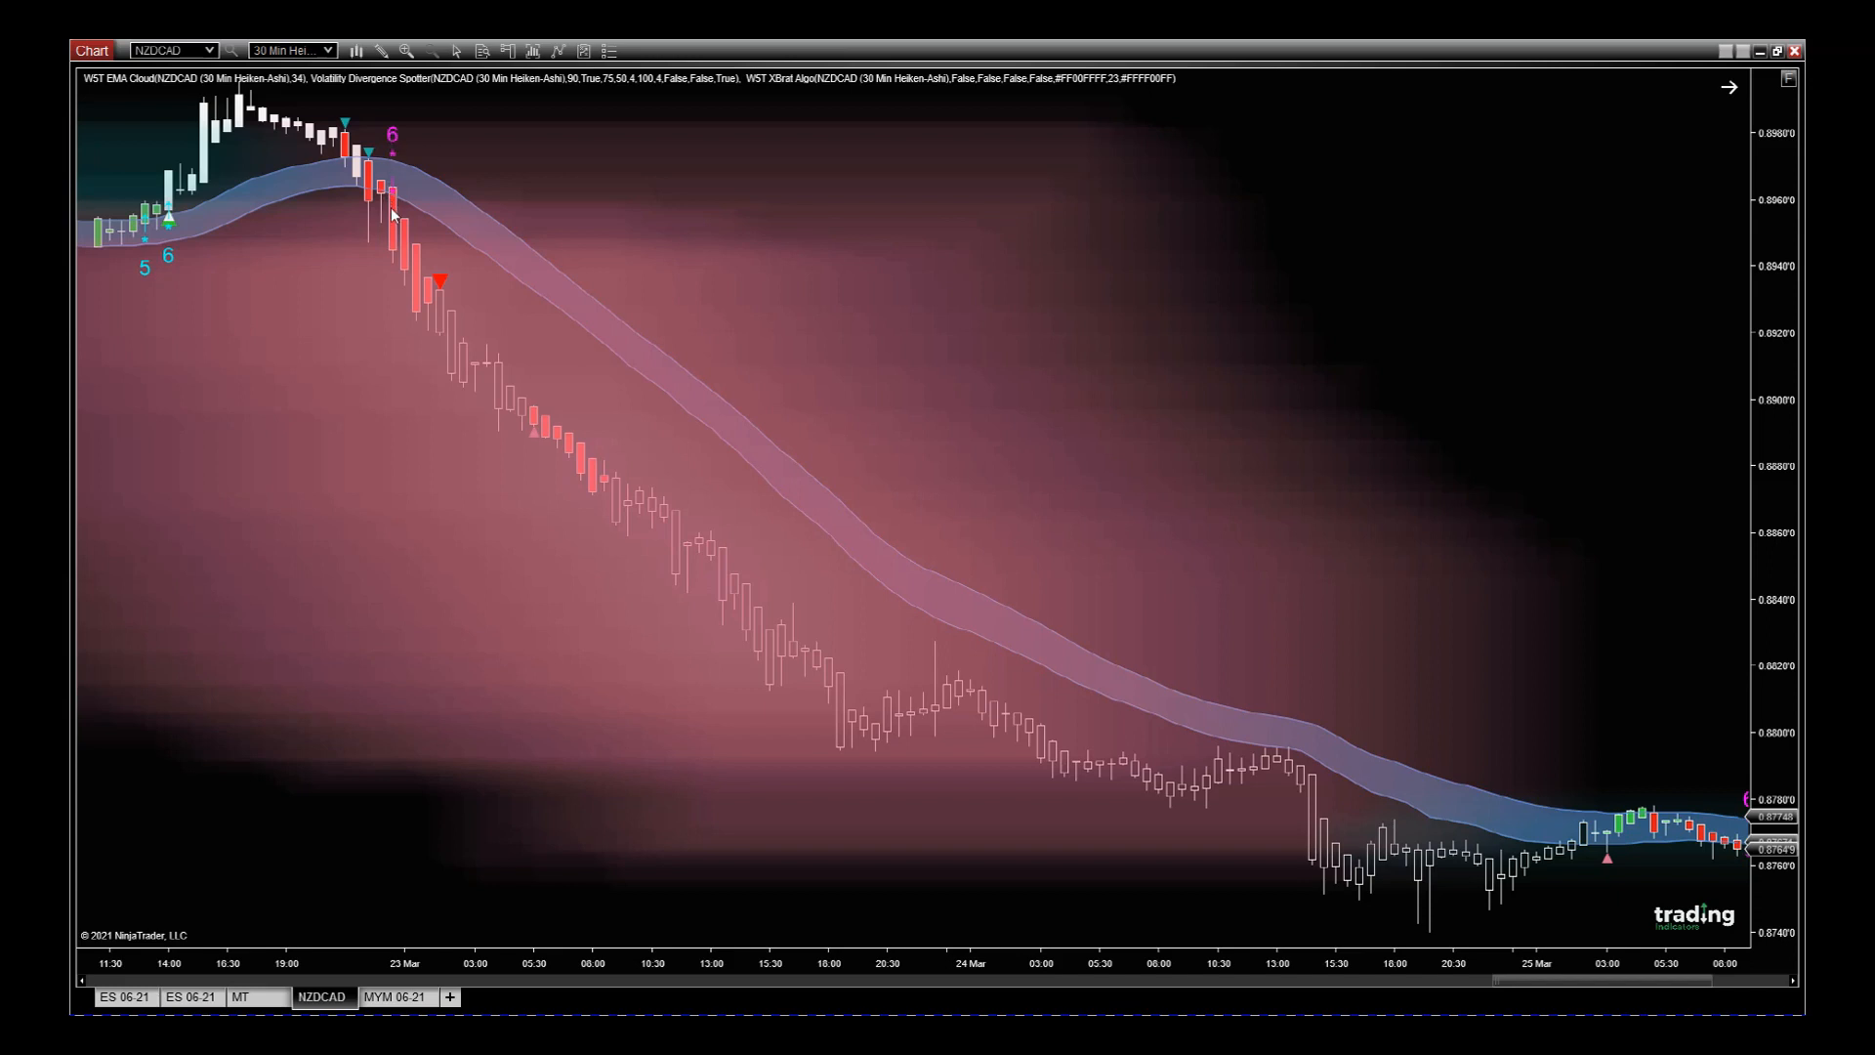
mouse_move(393, 261)
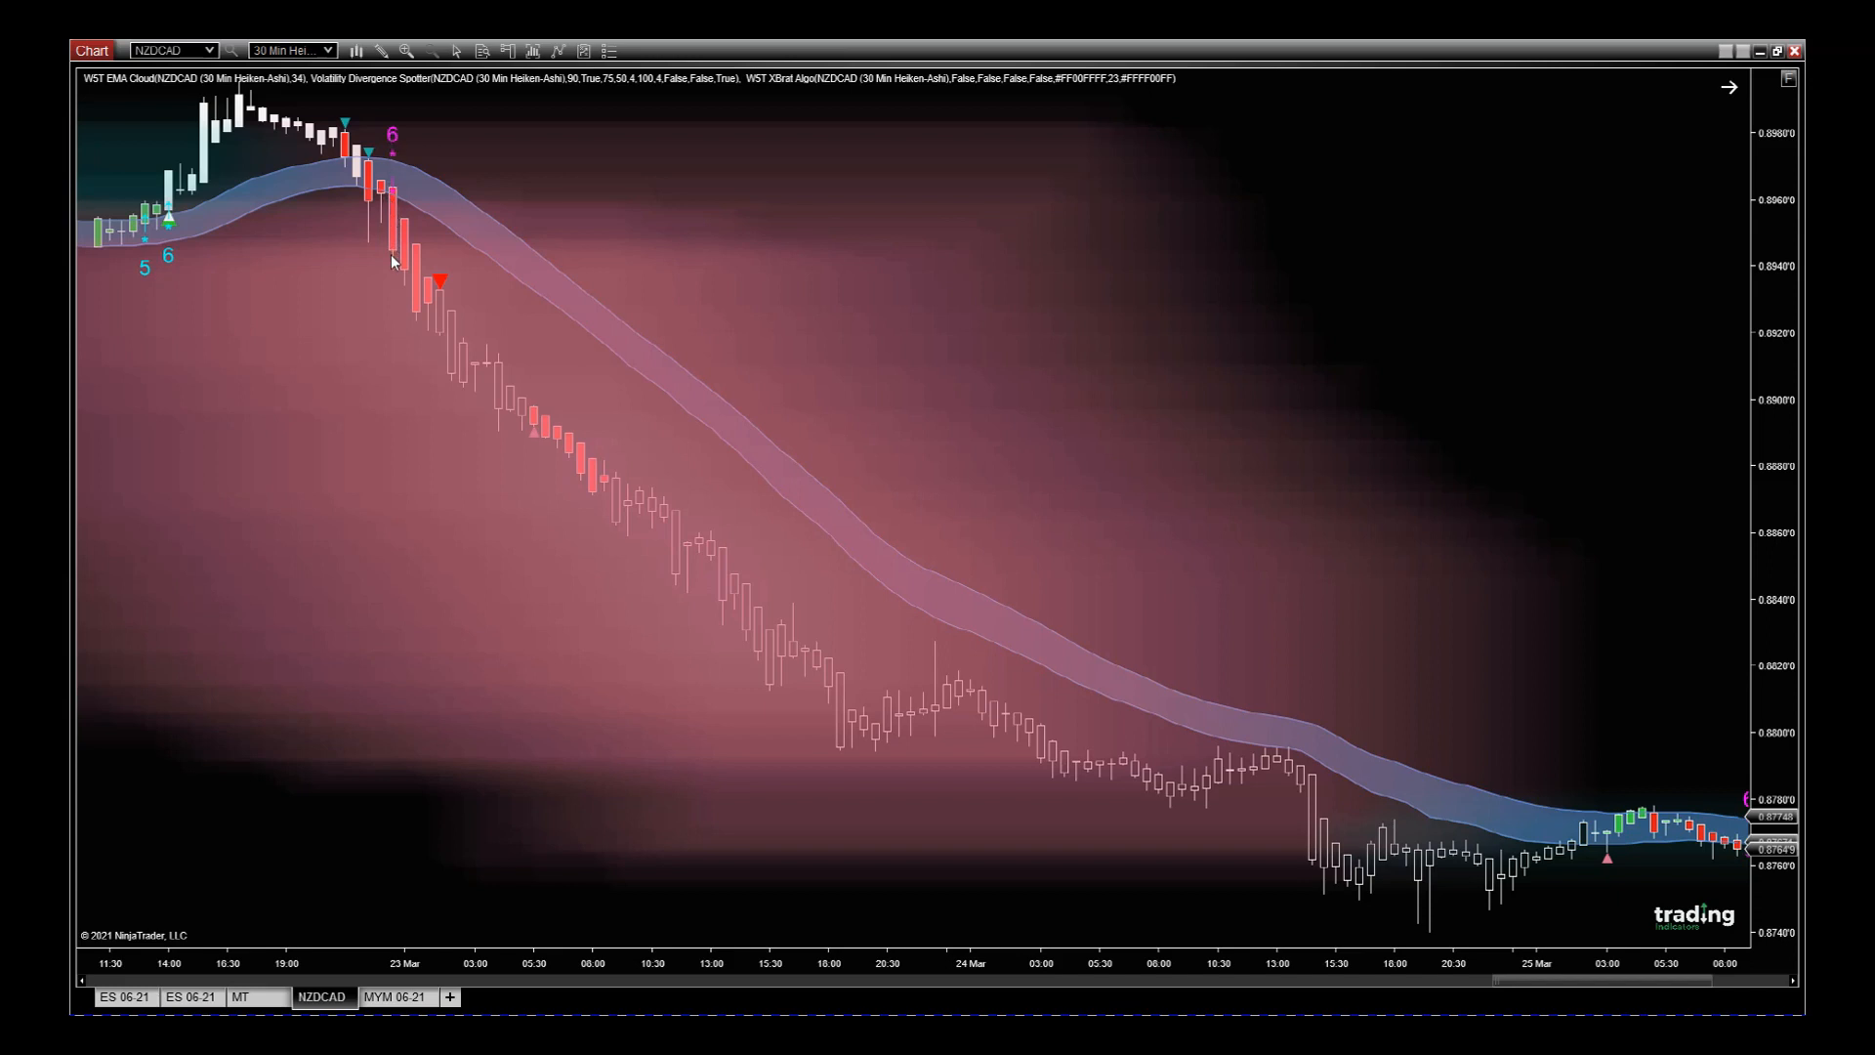
mouse_move(374, 274)
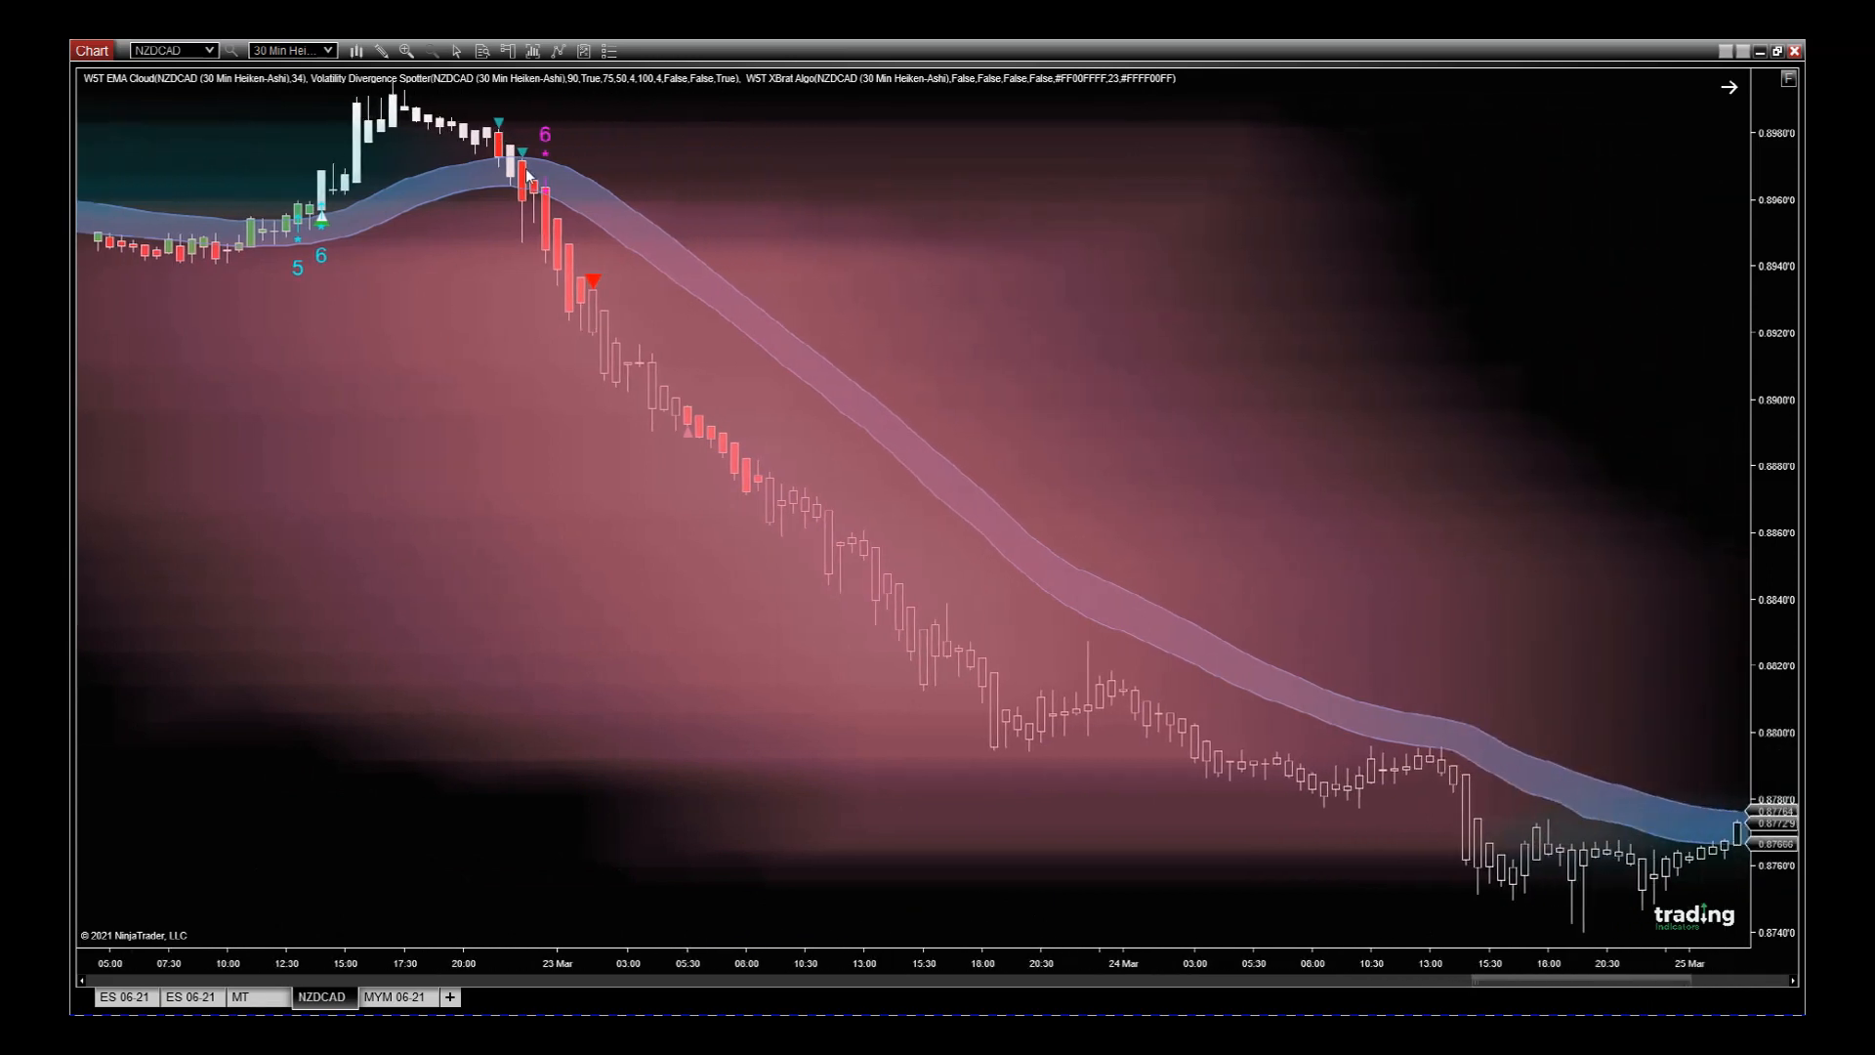
mouse_move(542, 273)
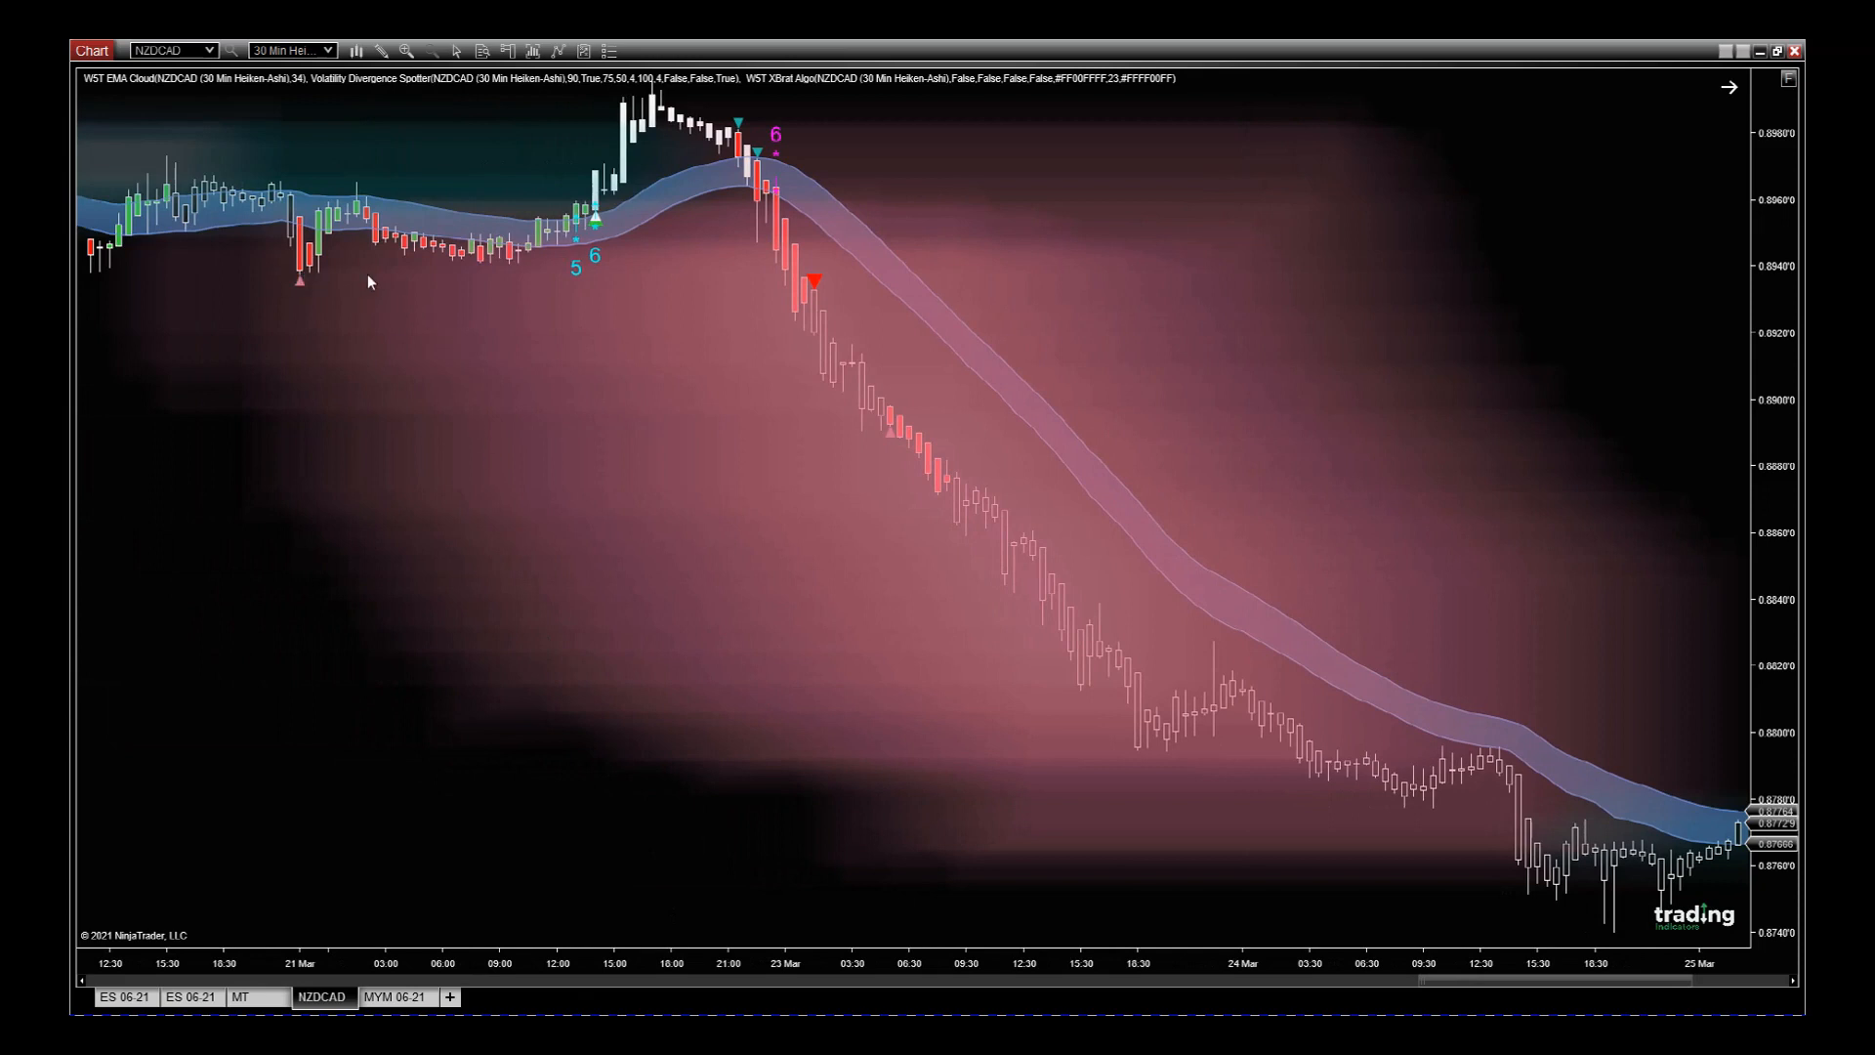
mouse_move(841, 443)
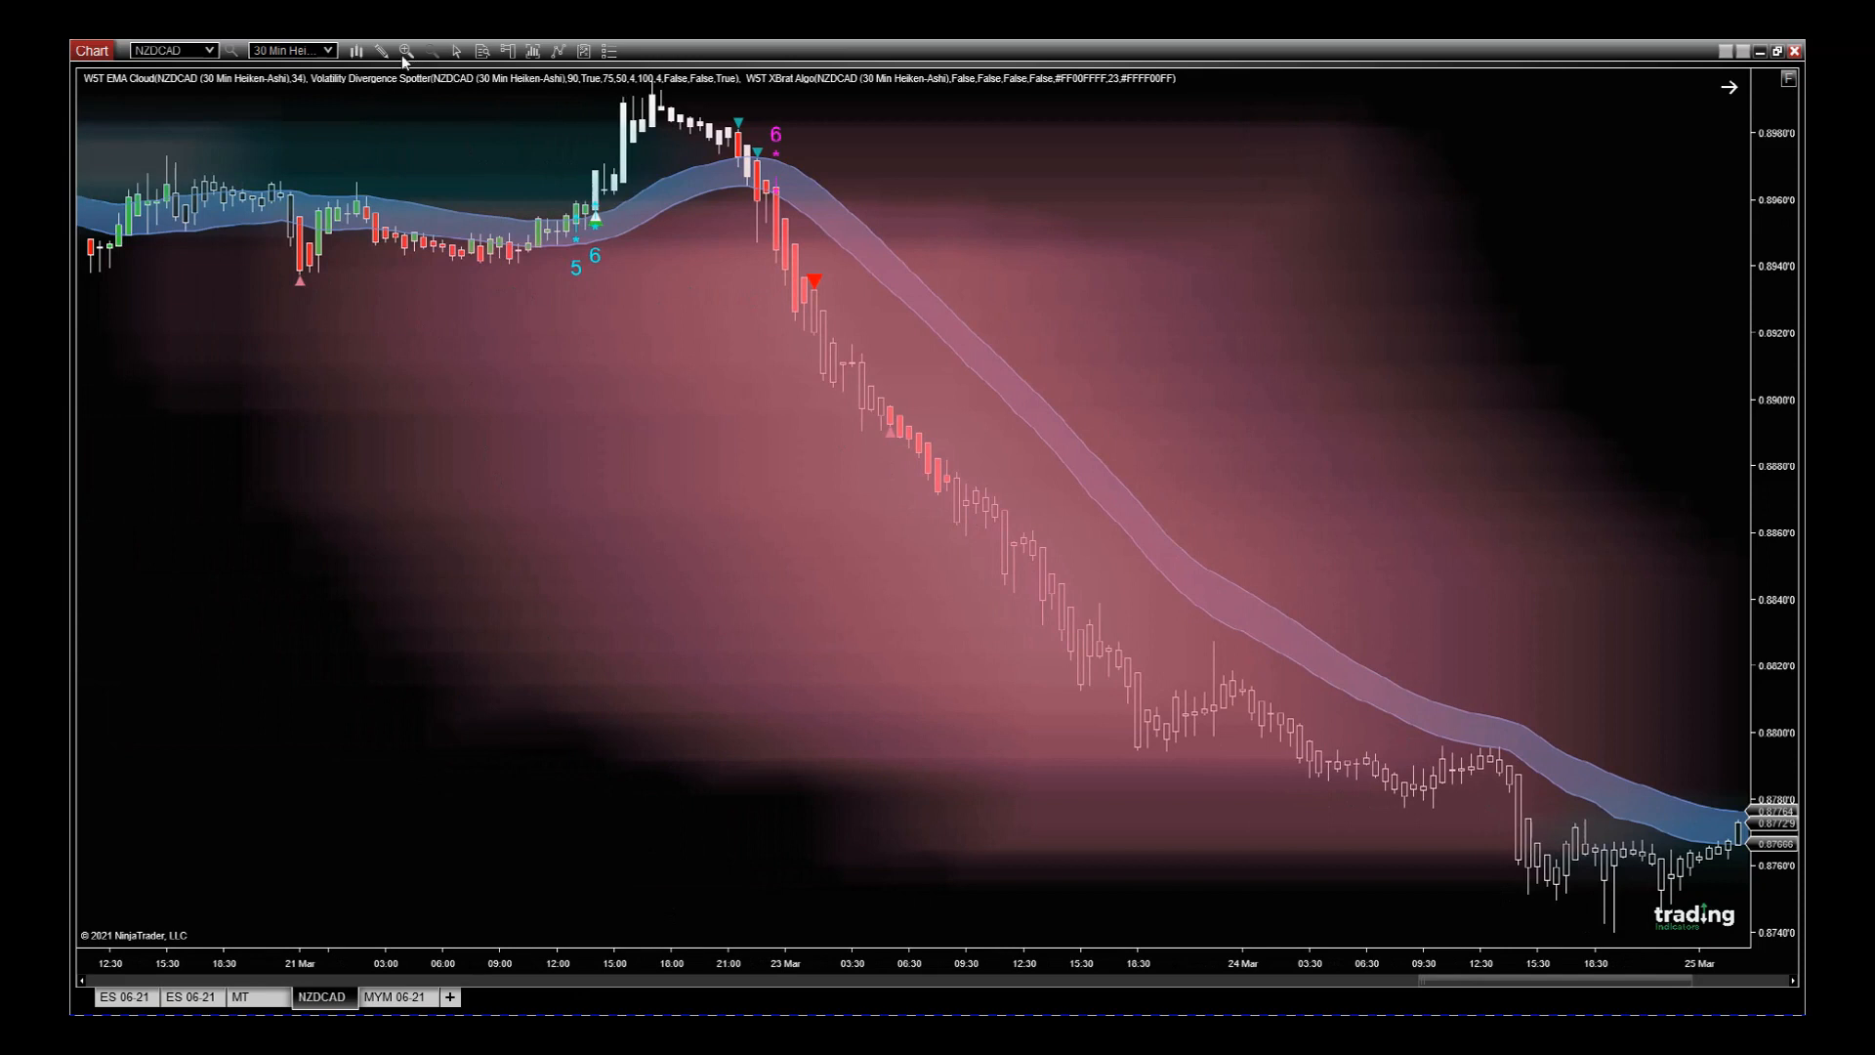
Draw a horizontal line from the 21 Mar low to the red sell arrow after 23 Mar
left_click(380, 50)
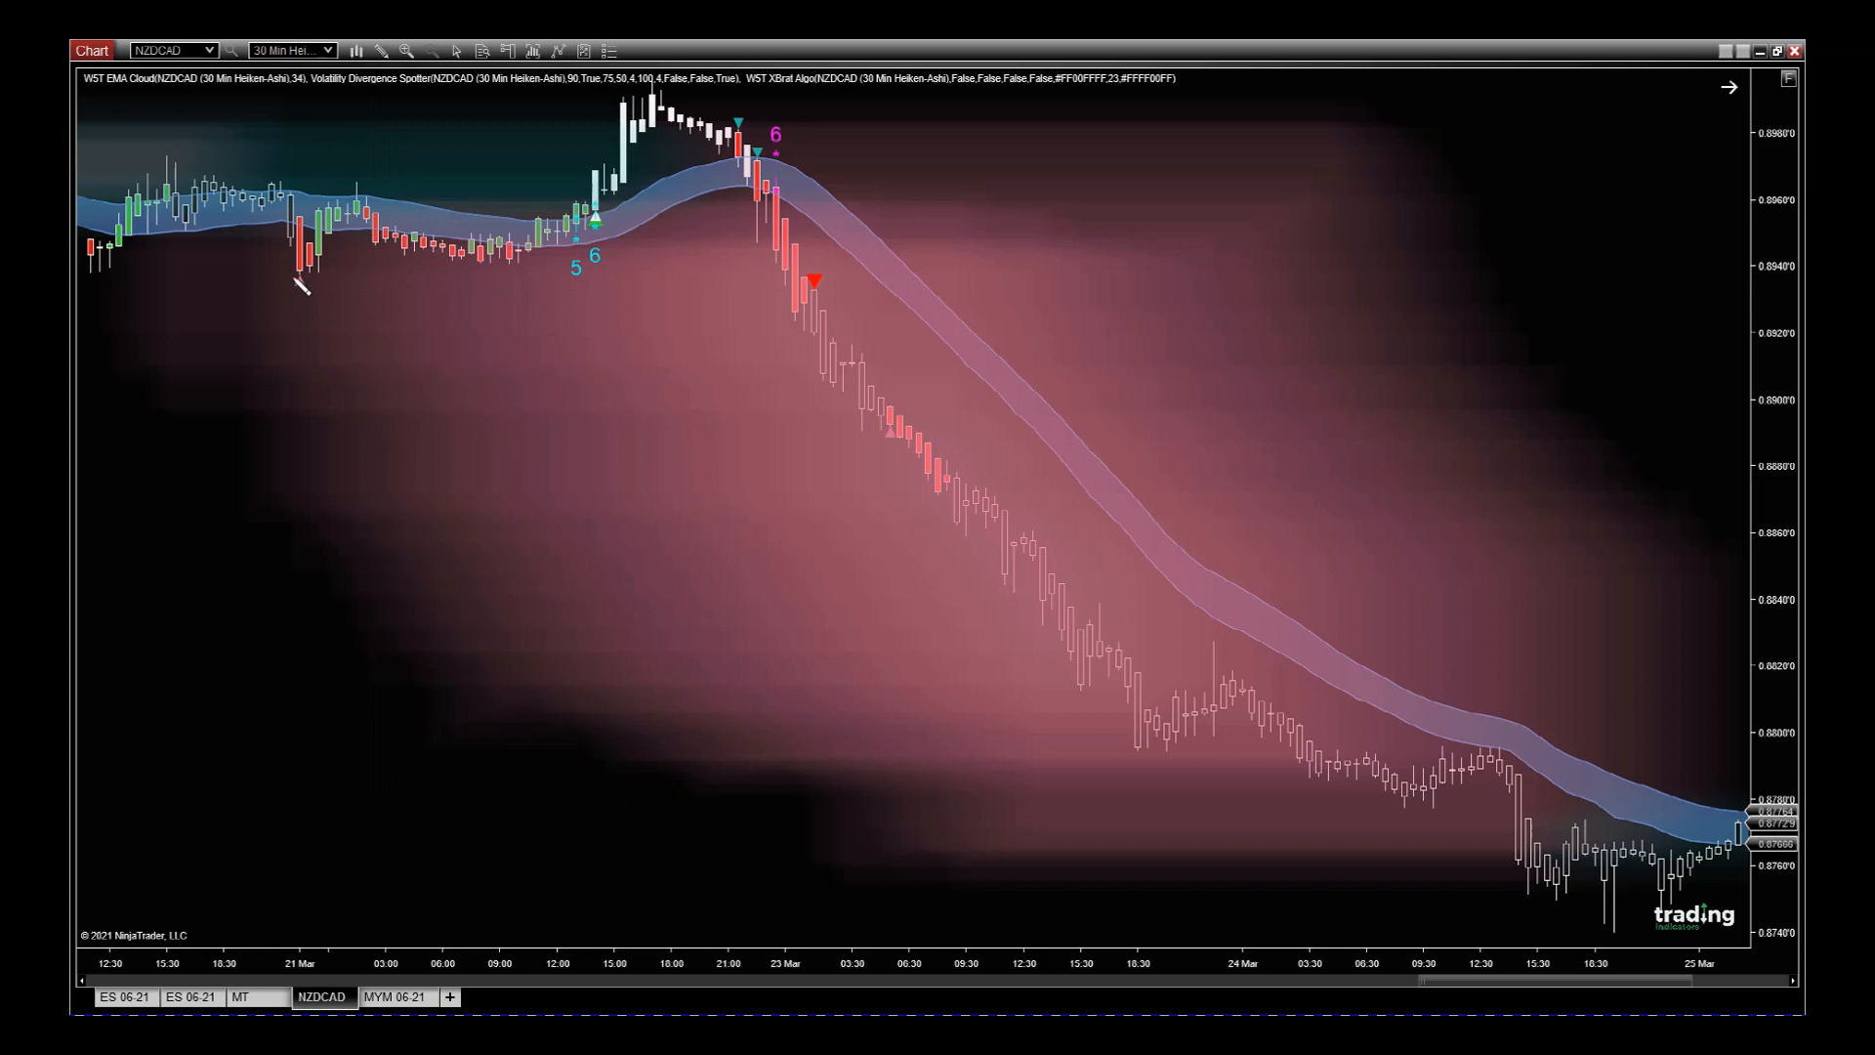
left_click_drag(293, 281, 729, 284)
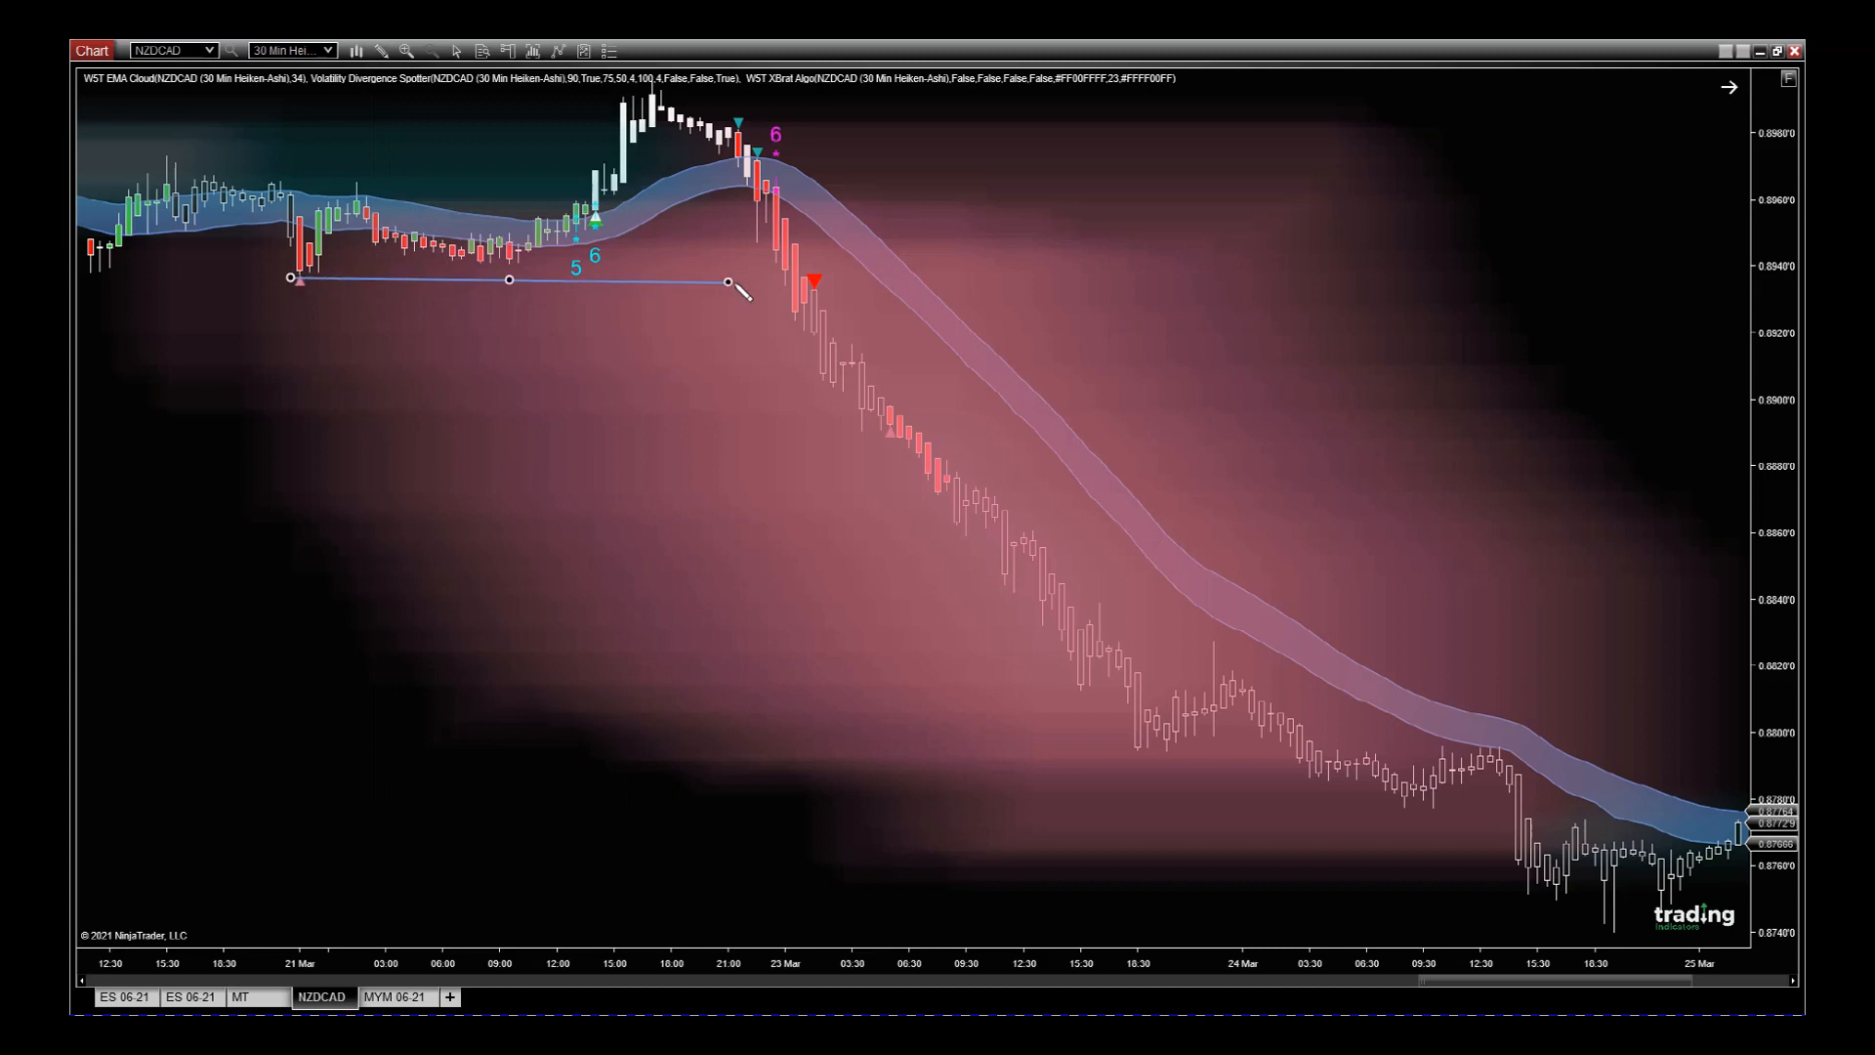
left_click_drag(729, 283, 843, 282)
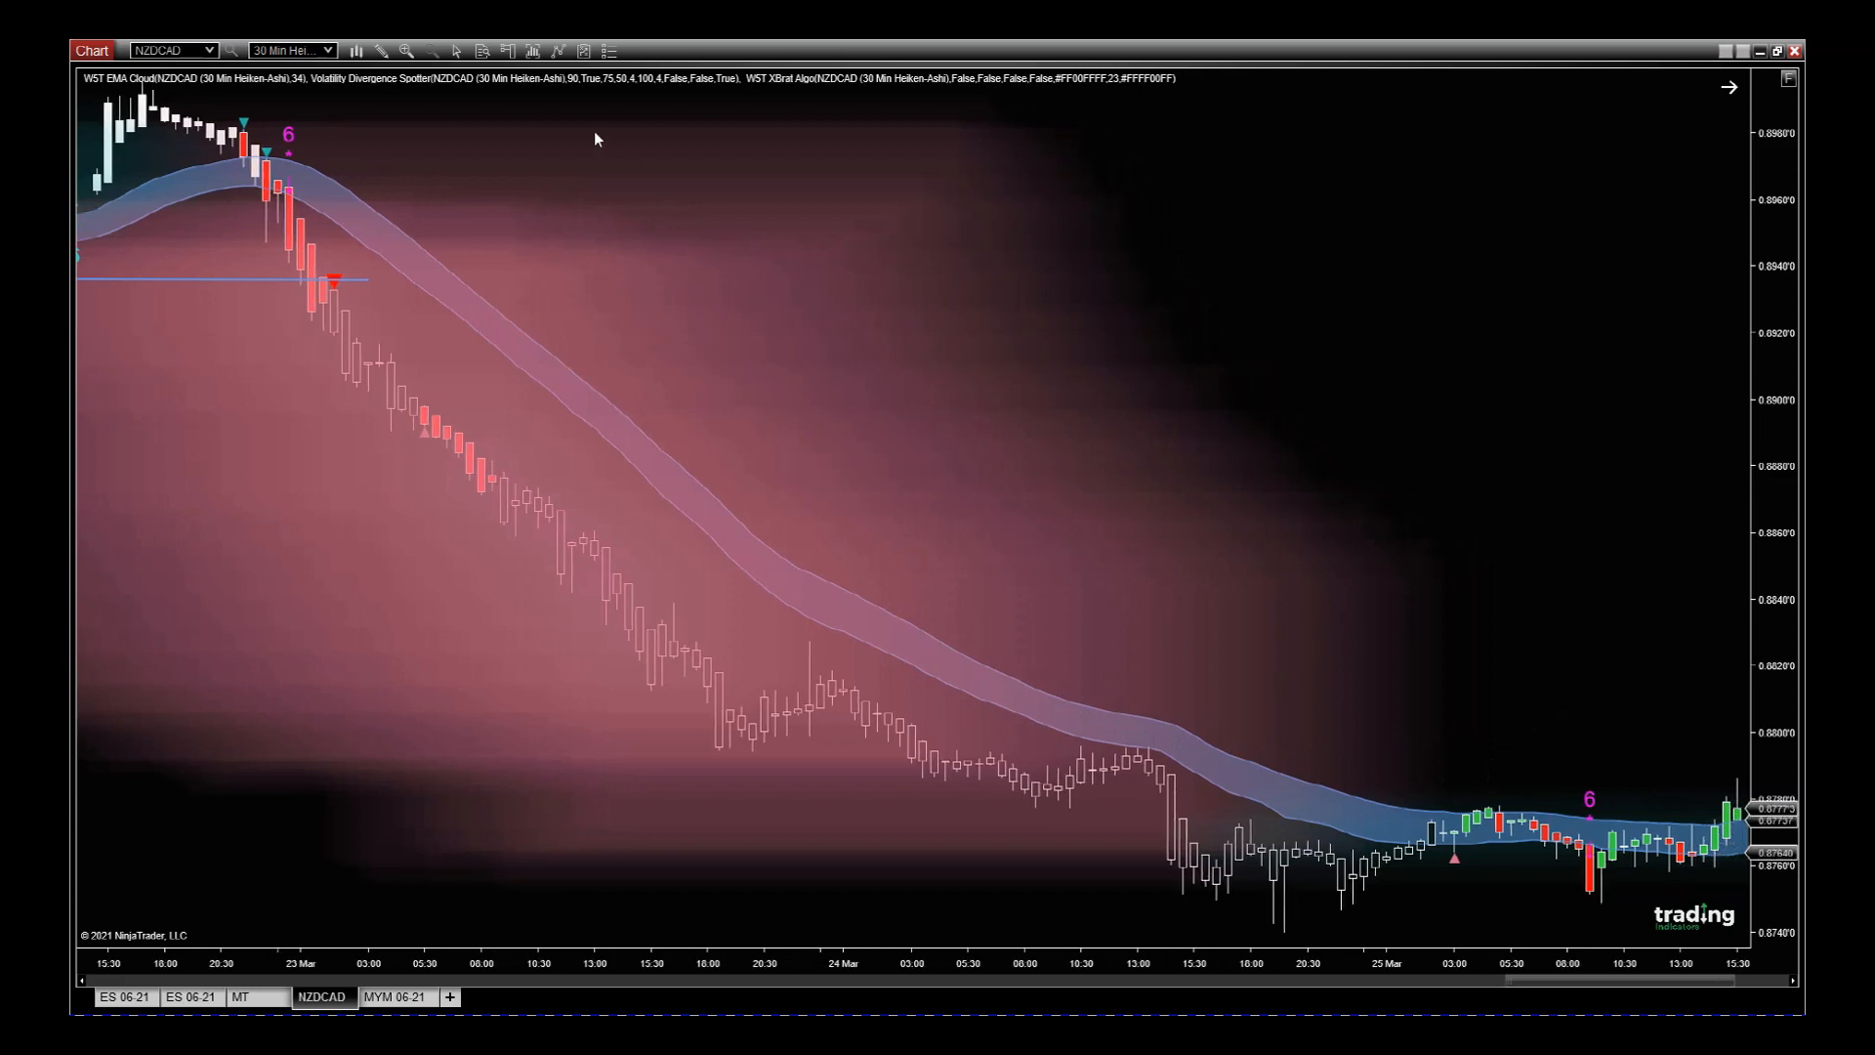
mouse_move(475, 100)
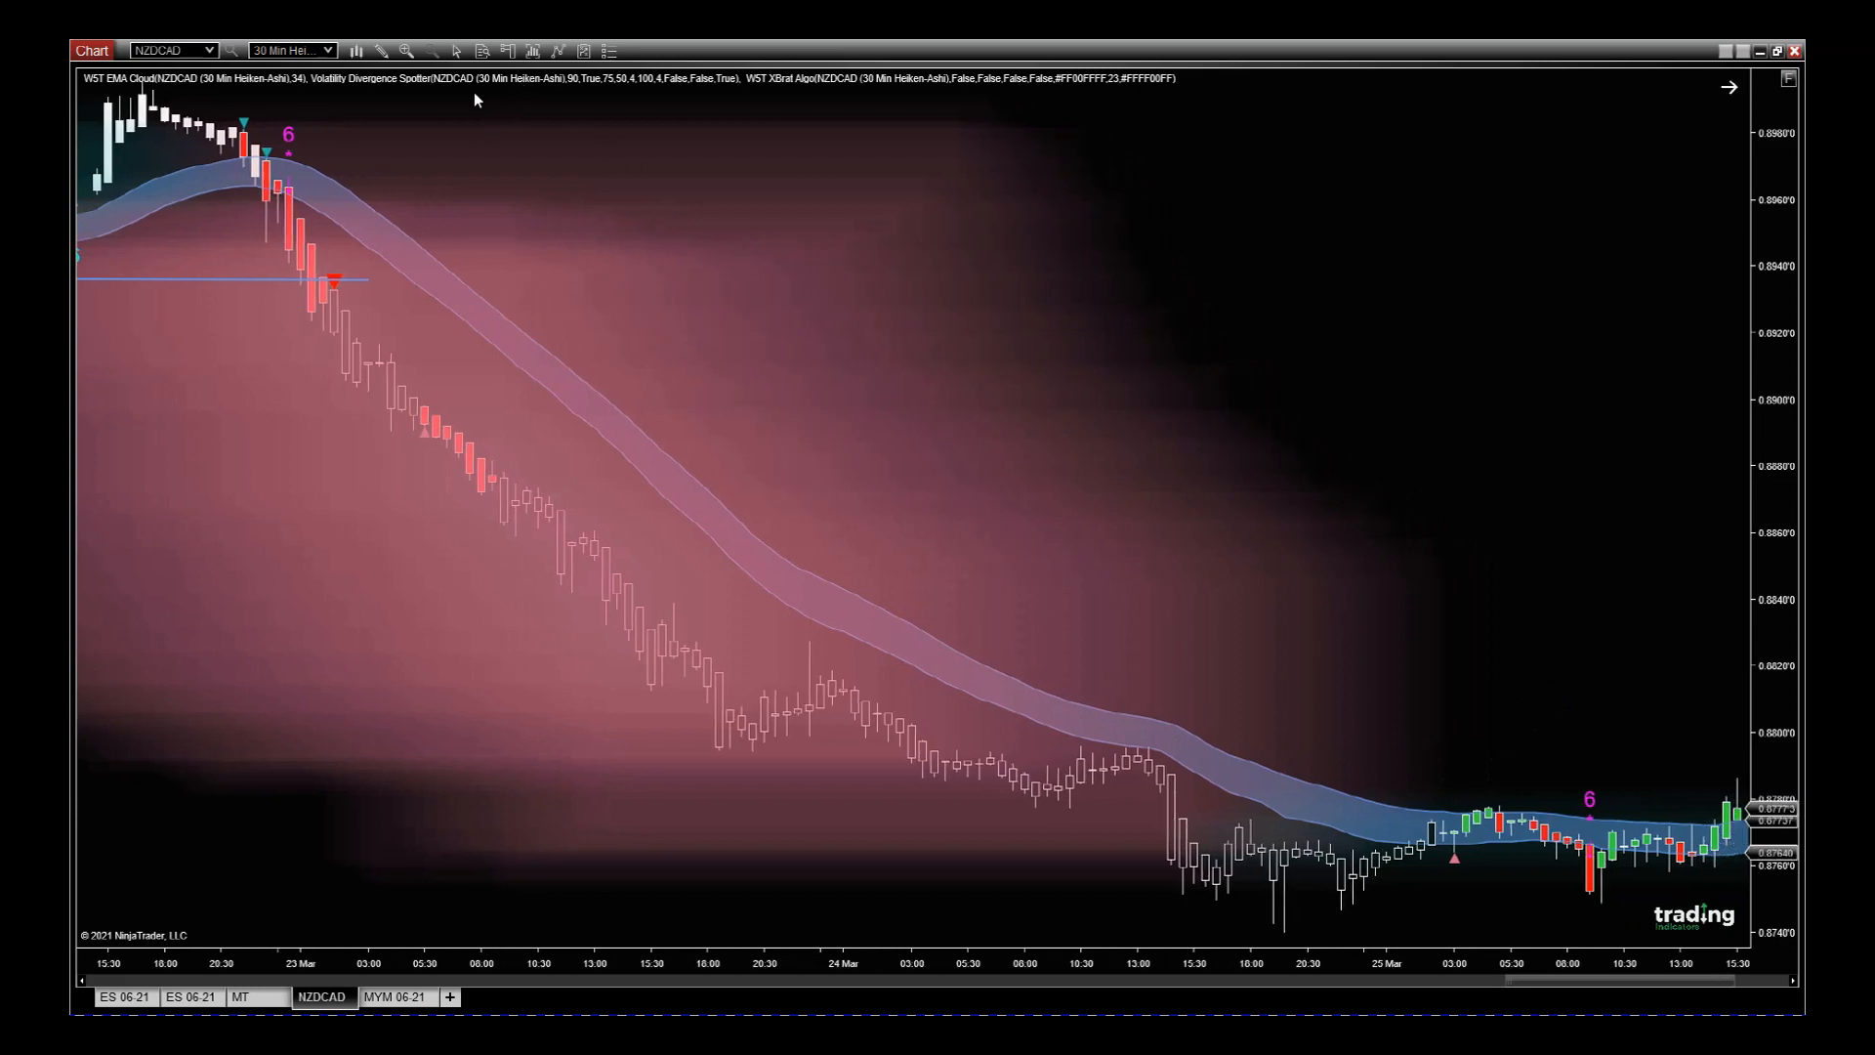
mouse_move(1021, 608)
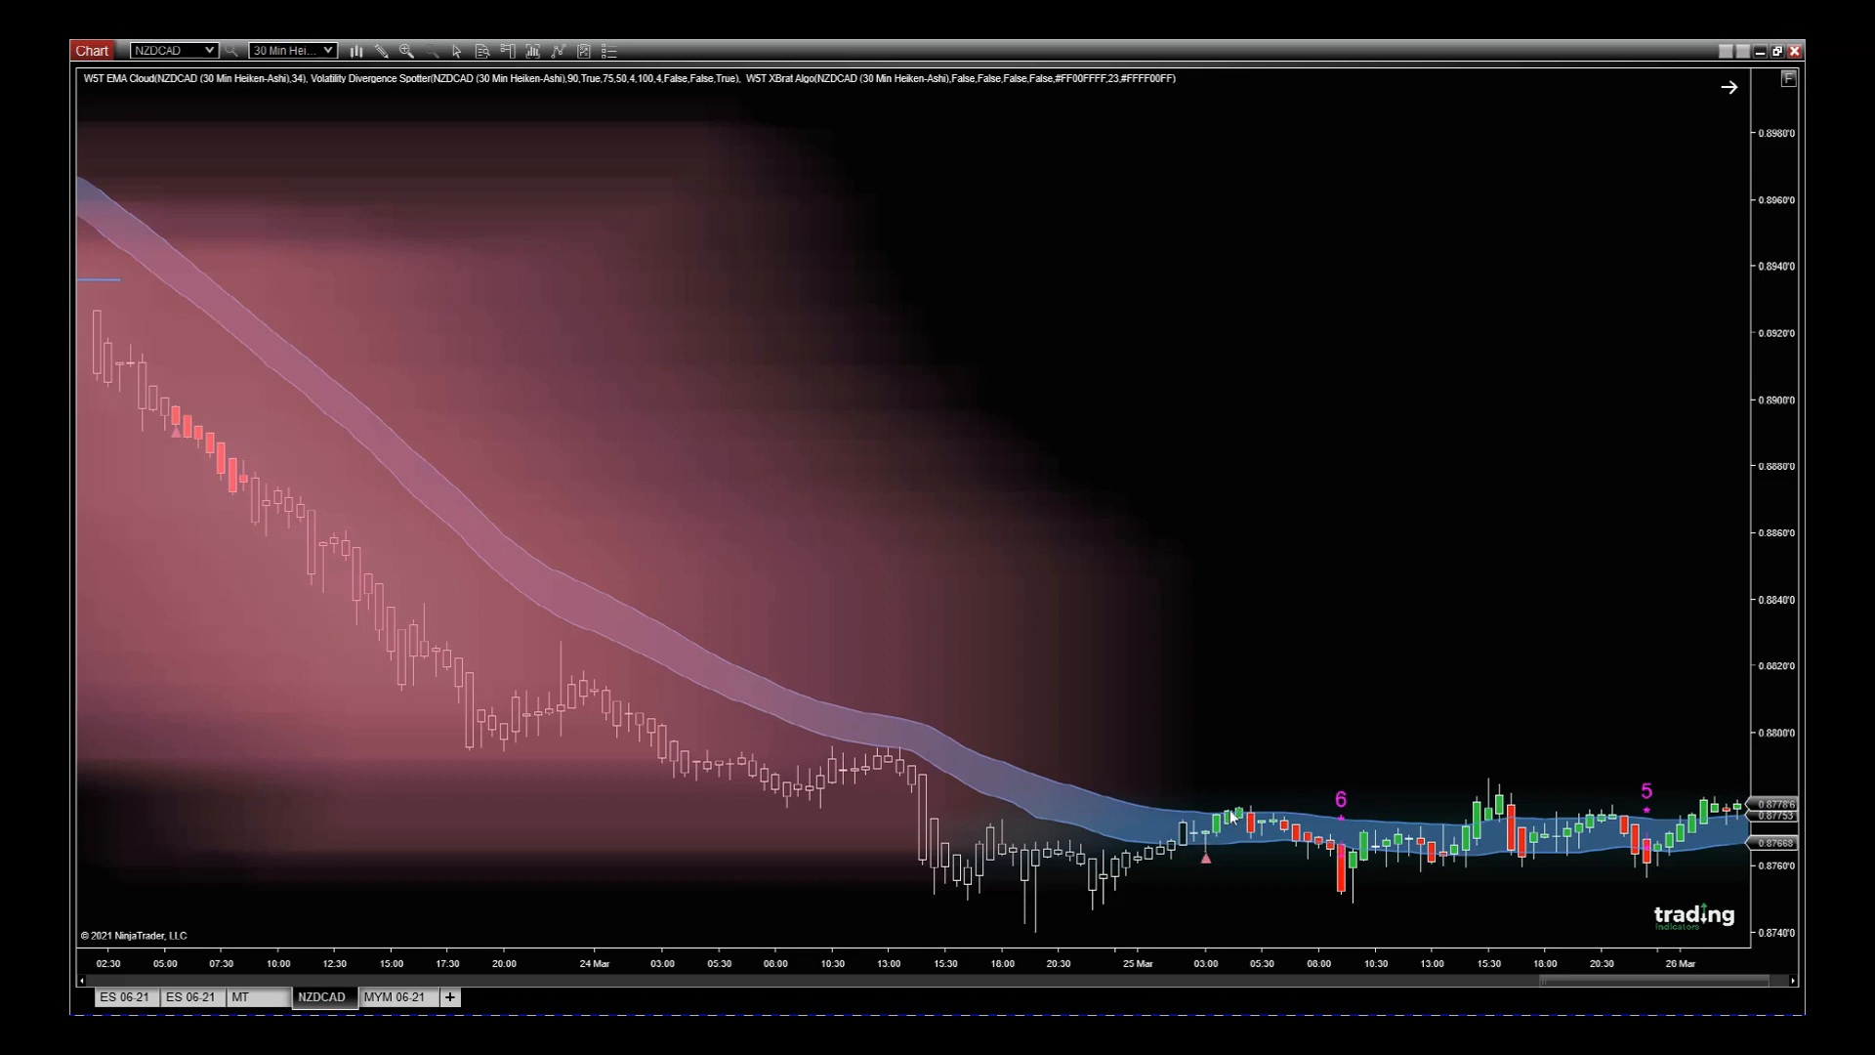
mouse_move(1502, 714)
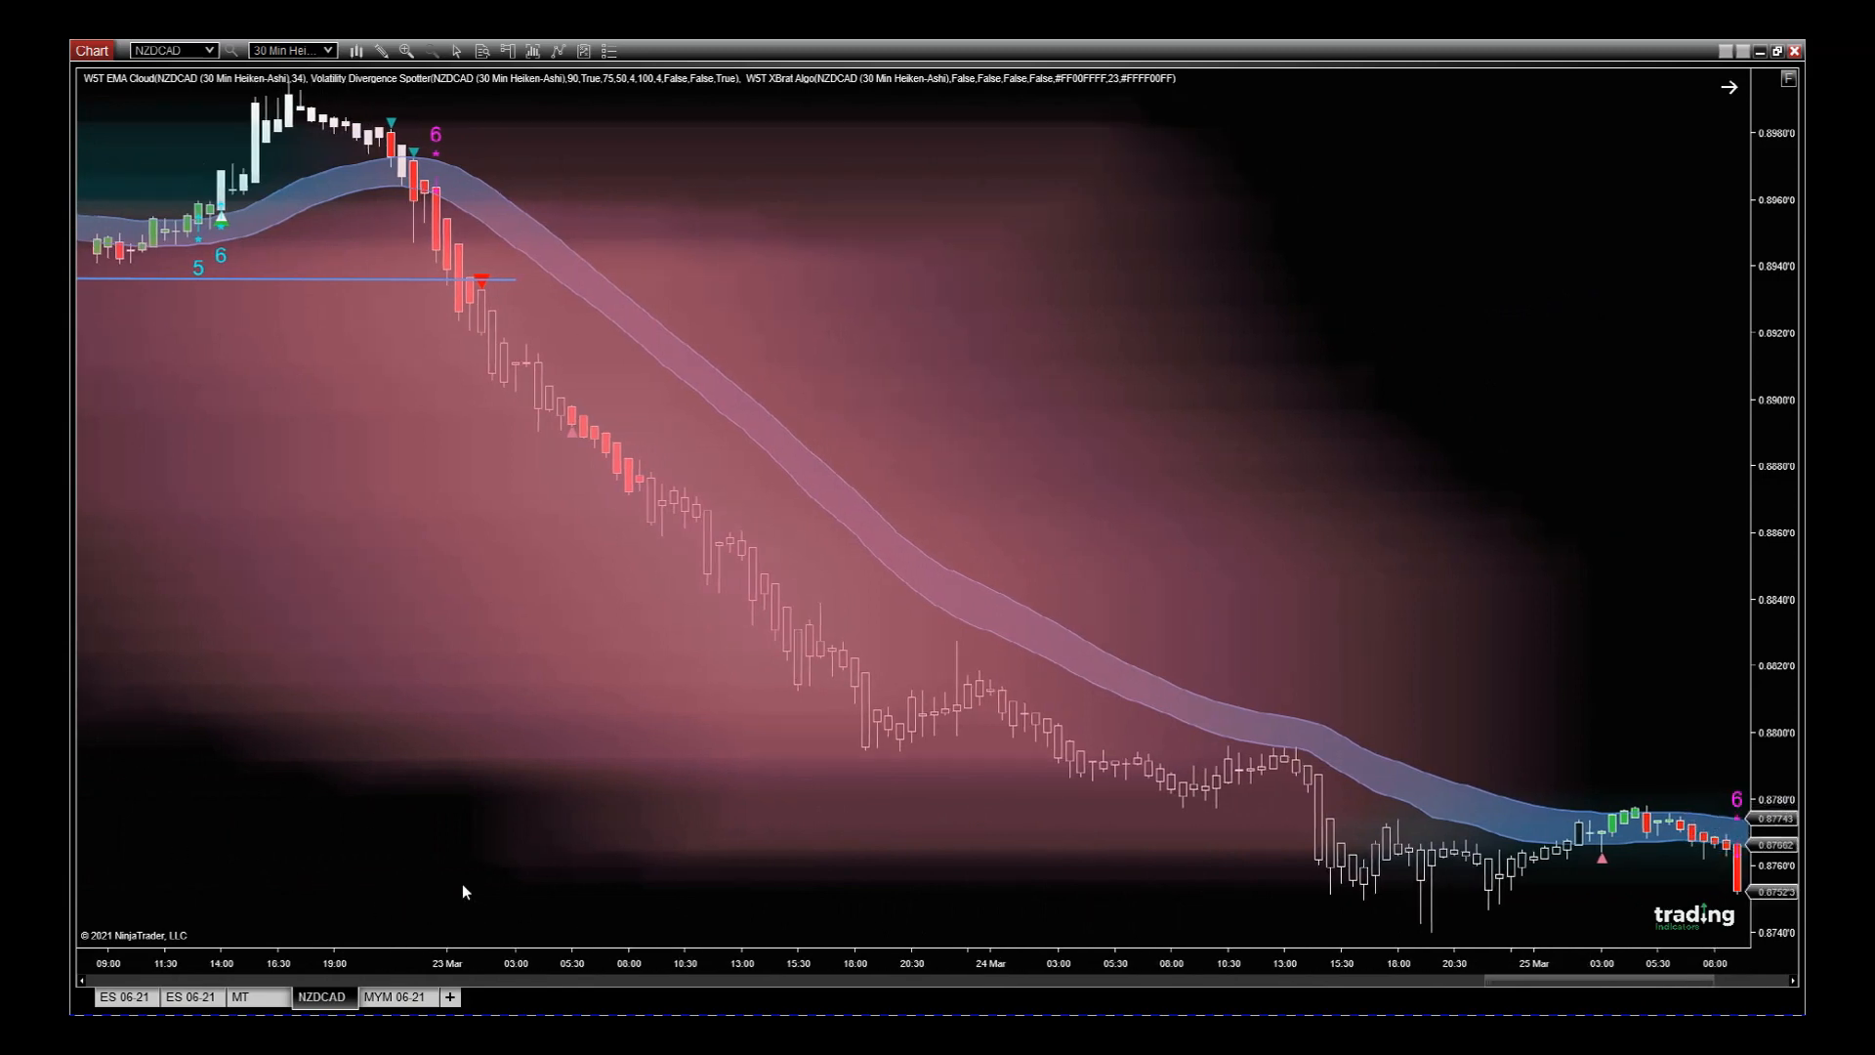
mouse_move(588, 137)
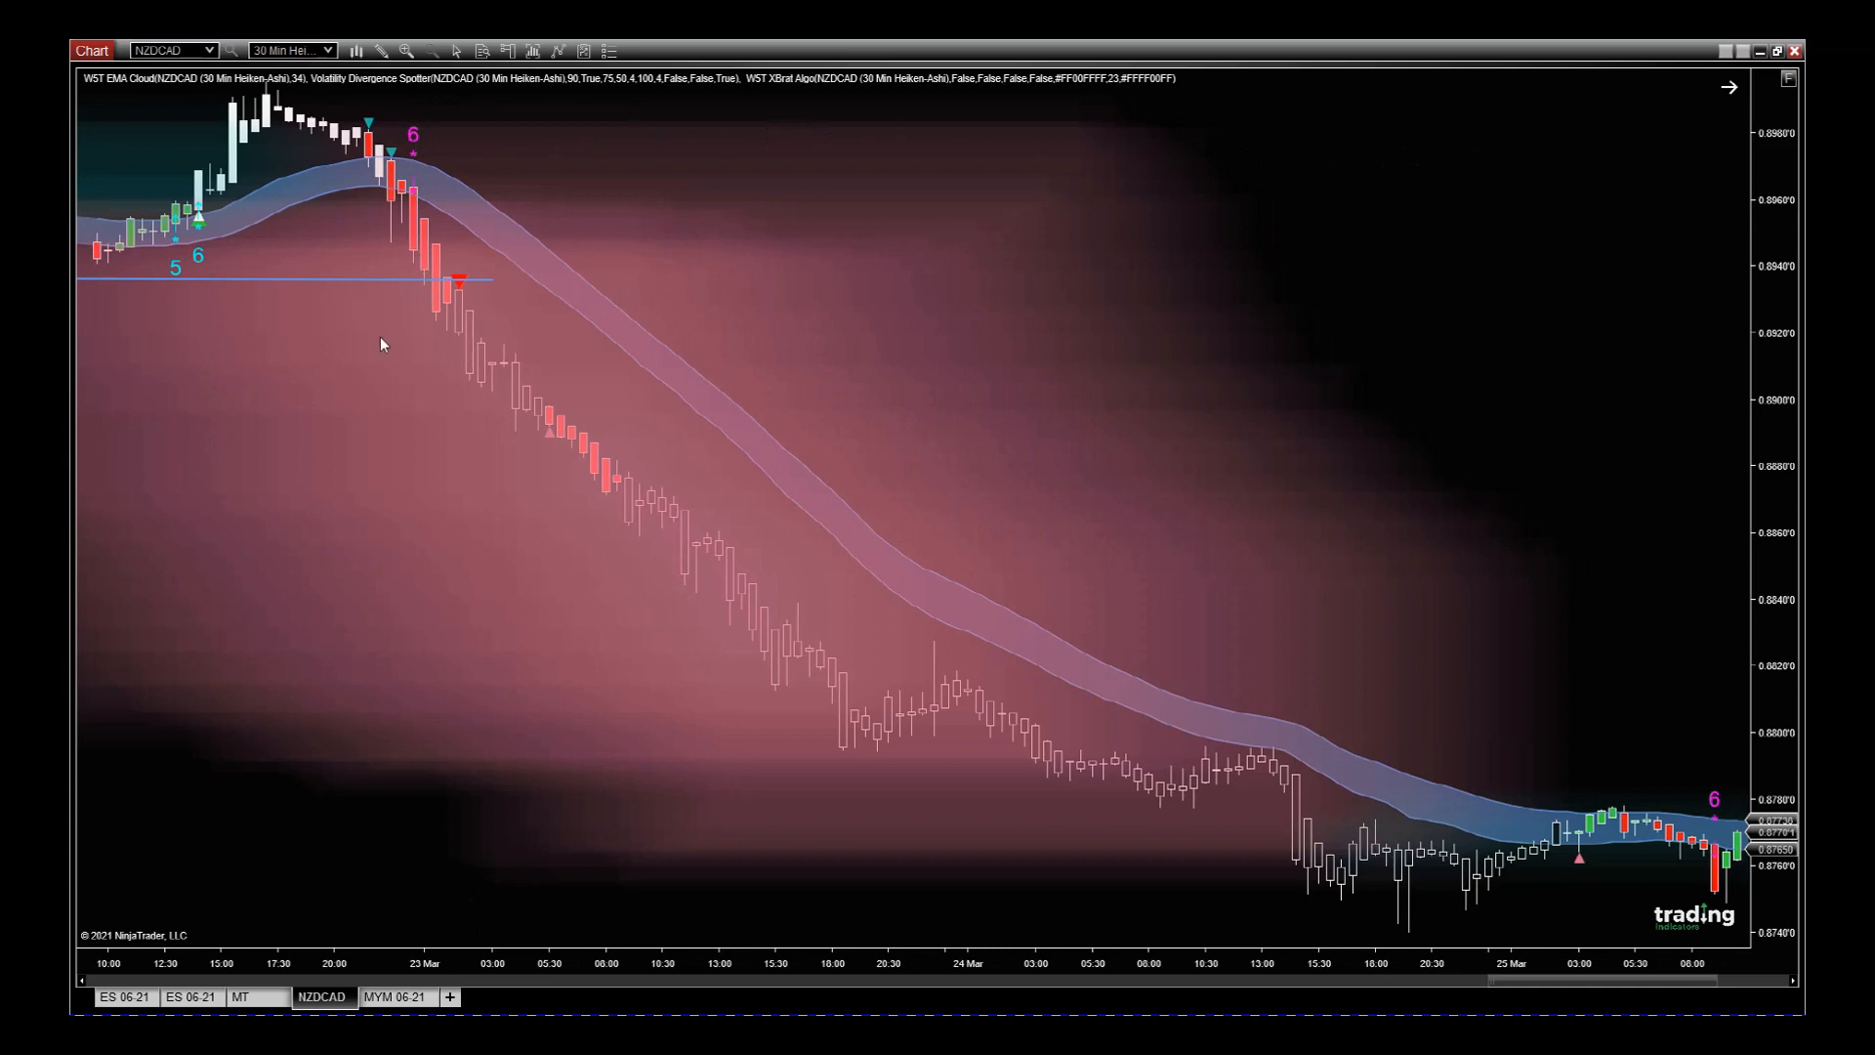
mouse_move(422, 154)
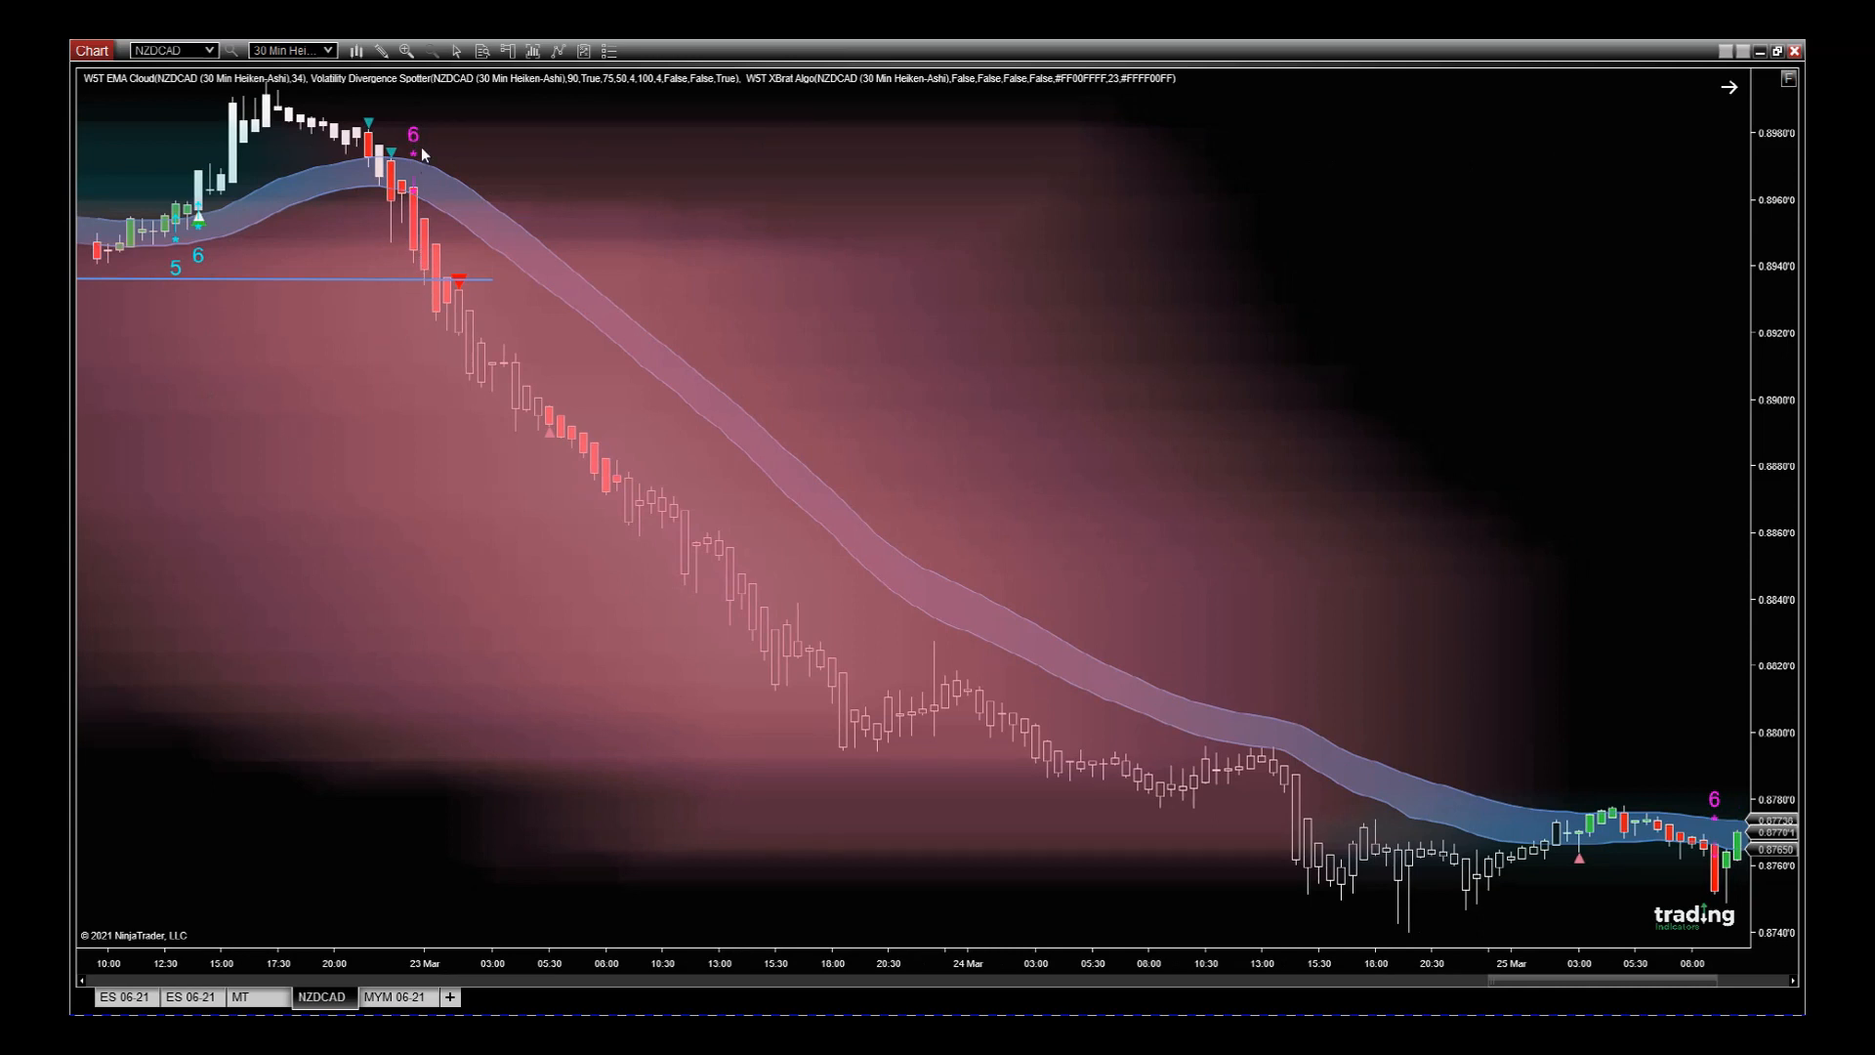
mouse_move(412, 235)
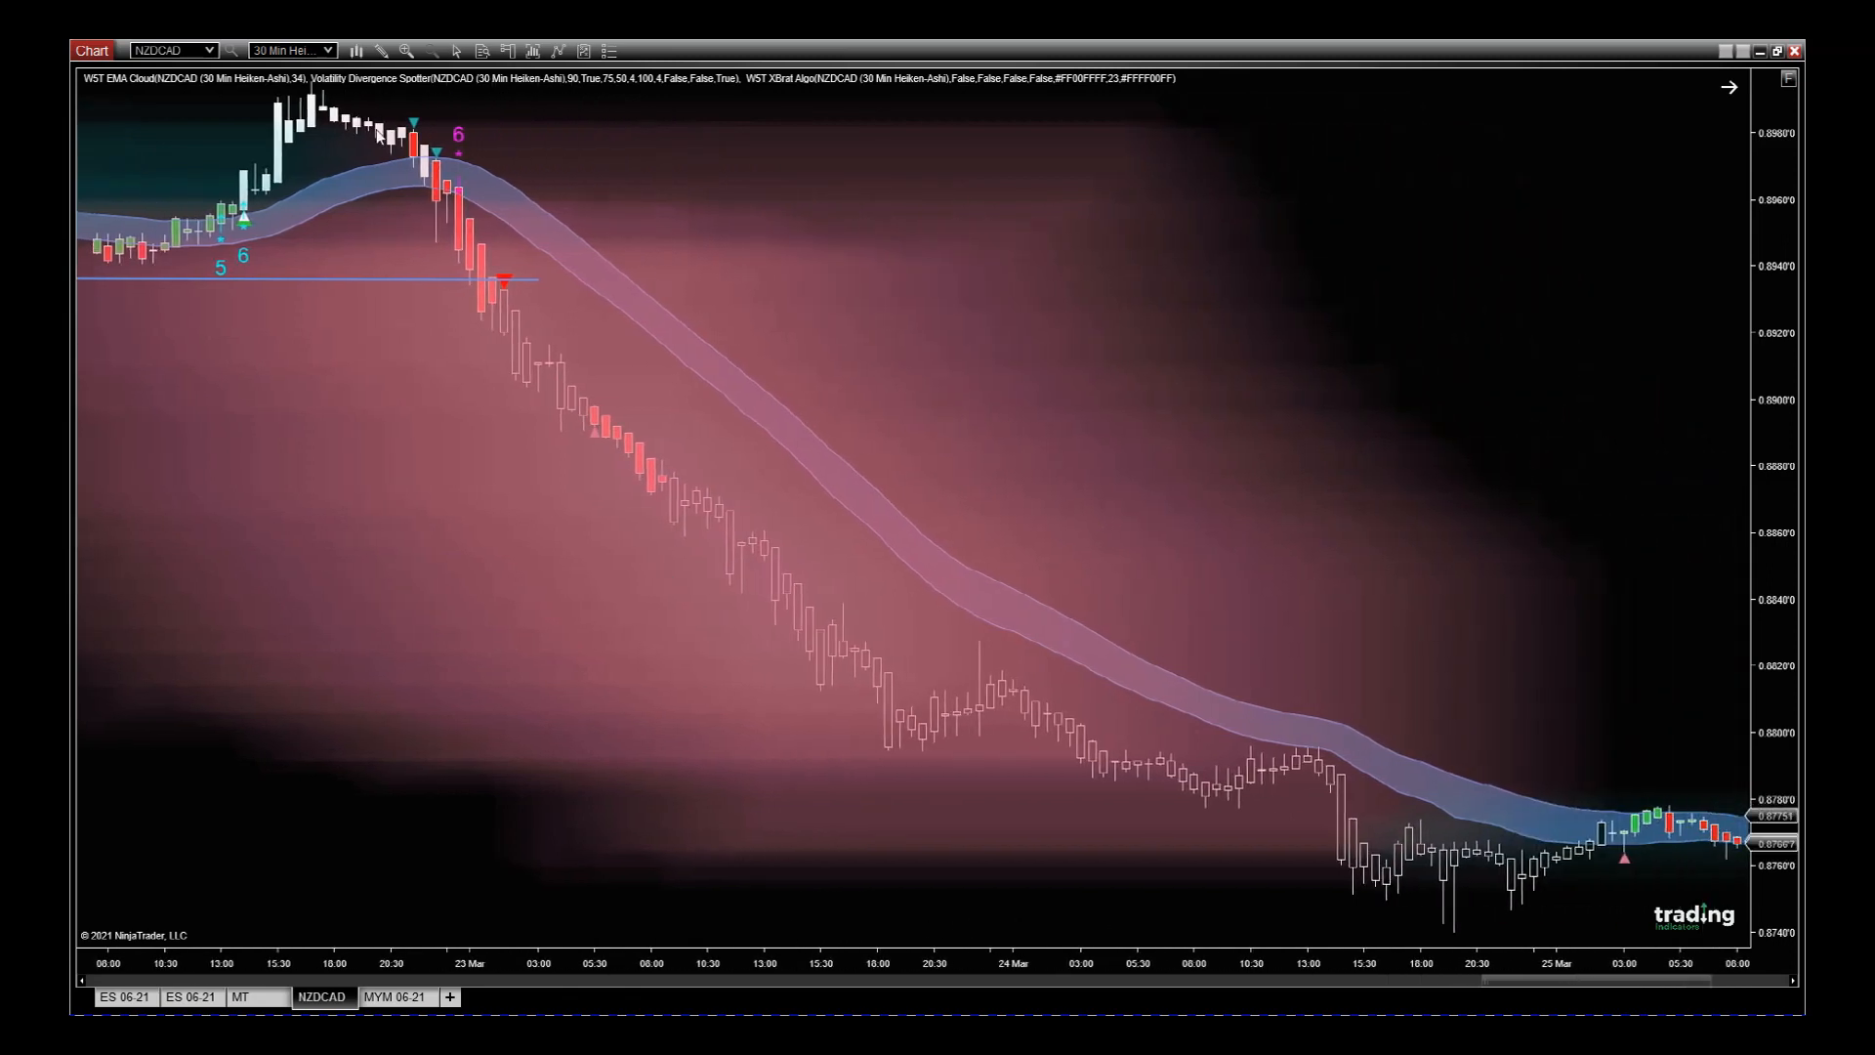
mouse_move(960, 579)
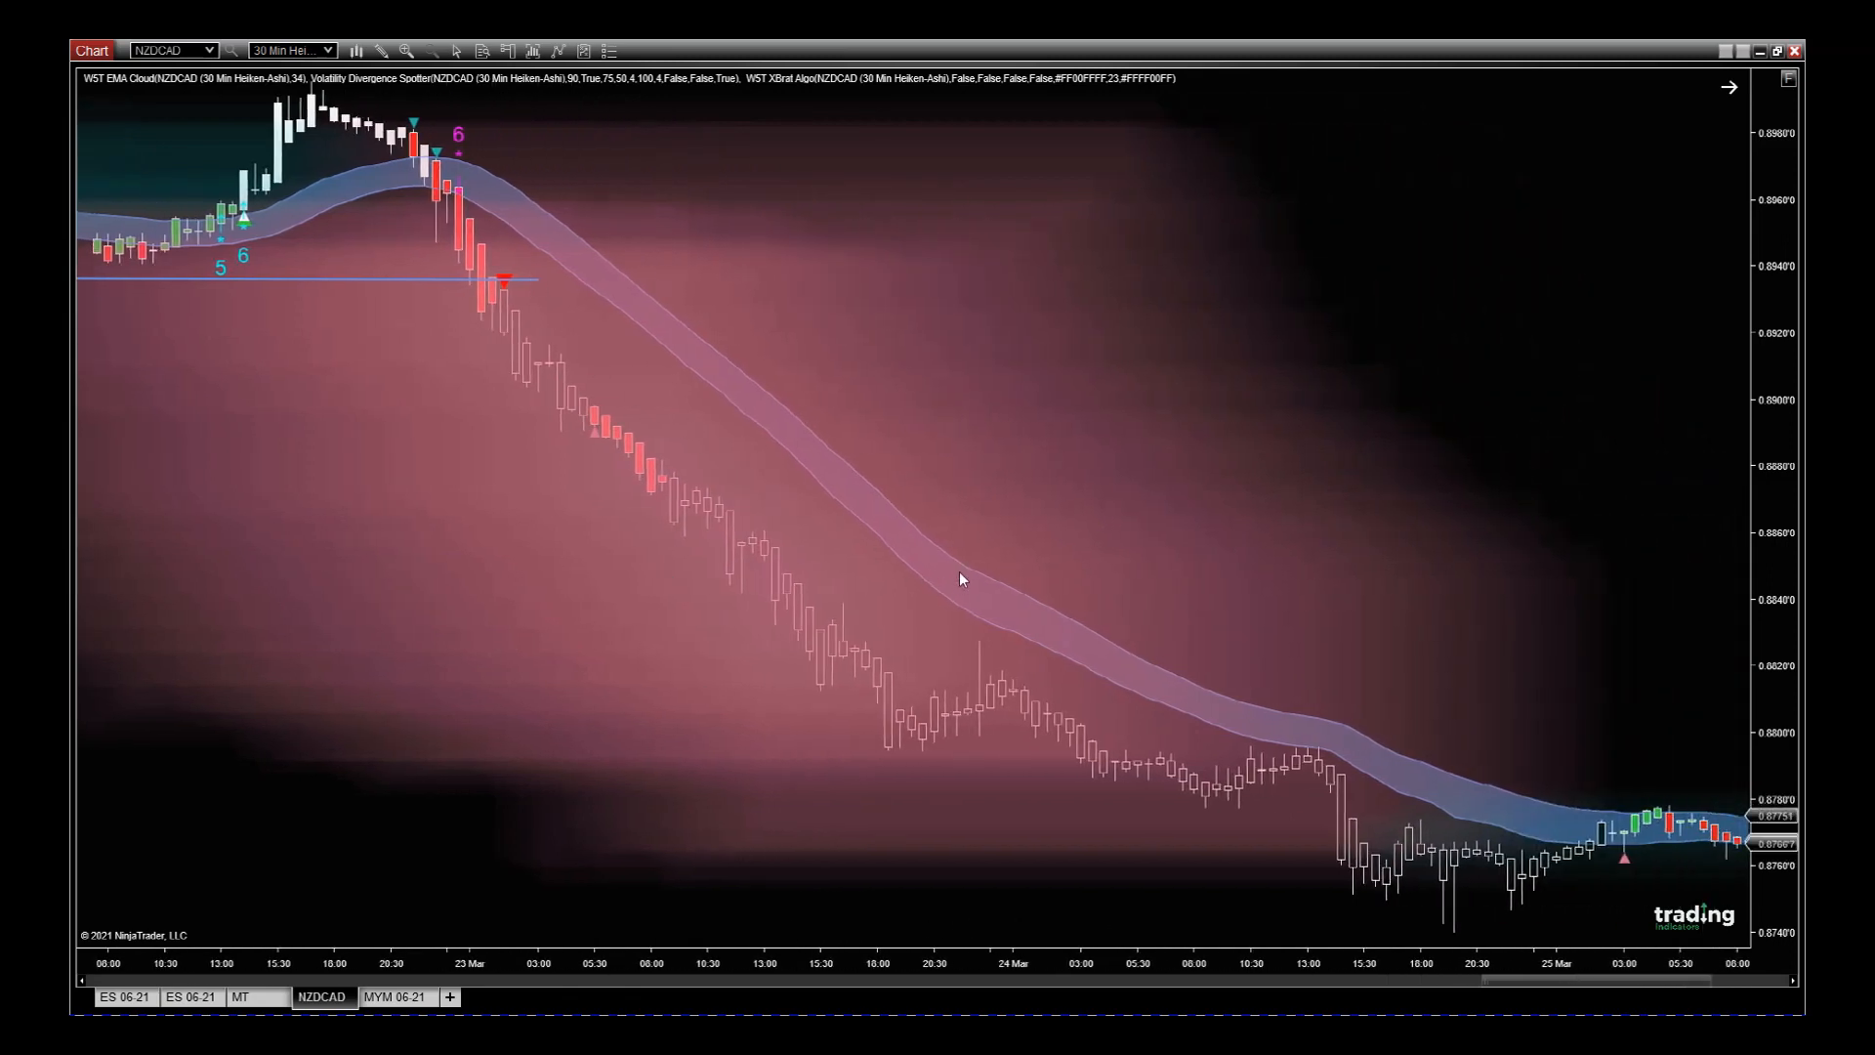